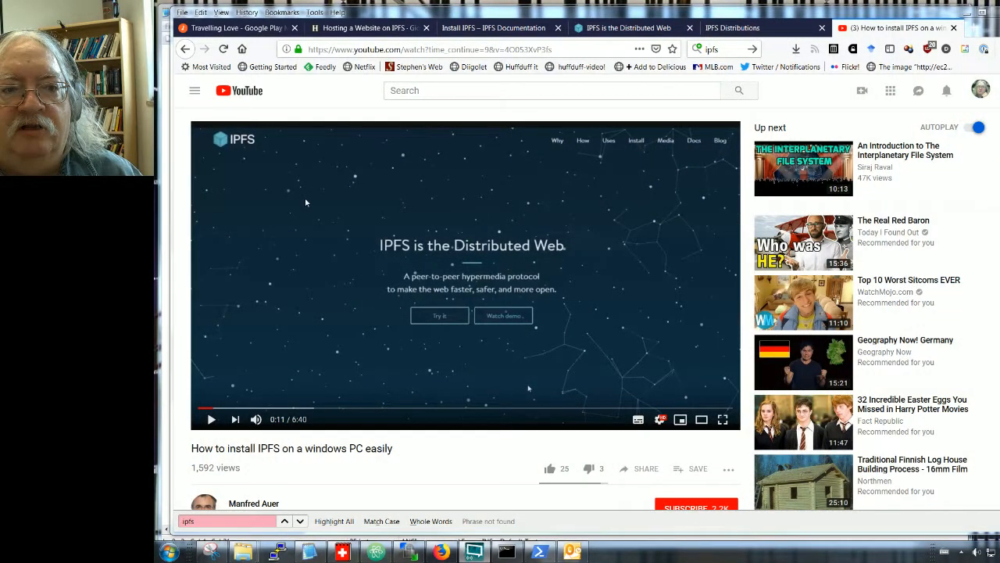
{"action": "mouse_move", "coordinate": [473, 451]}
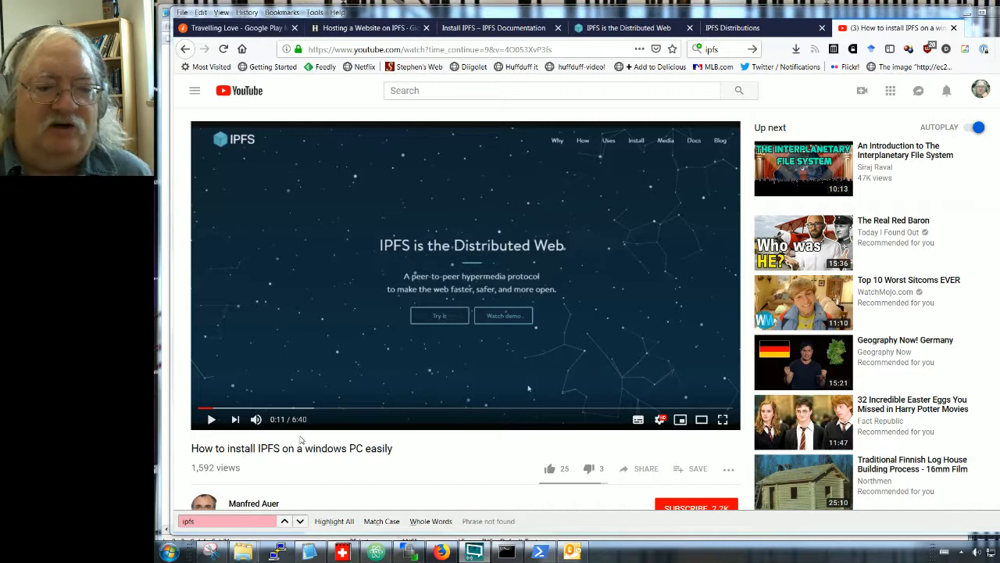
{"action": "mouse_move", "coordinate": [428, 454]}
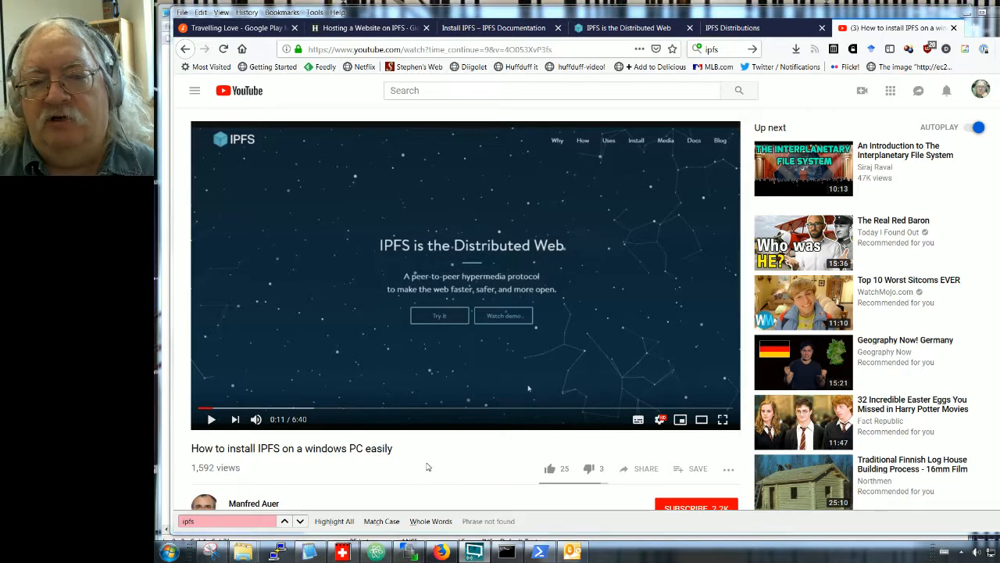
{"action": "mouse_move", "coordinate": [427, 459]}
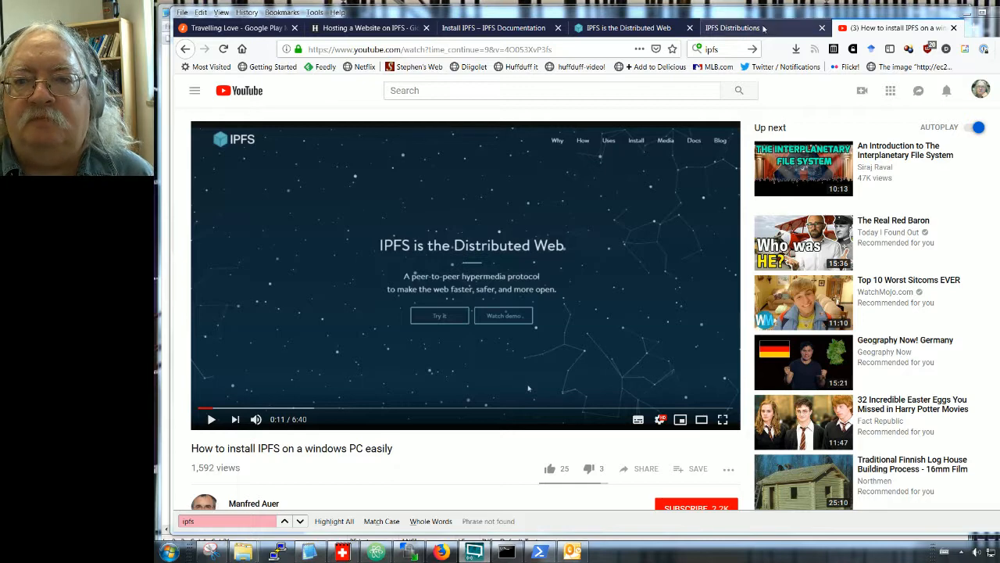
Bring up the Install IPFS documentation page with its prebuilt package instructions.
{"action": "left_click", "coordinate": [494, 27]}
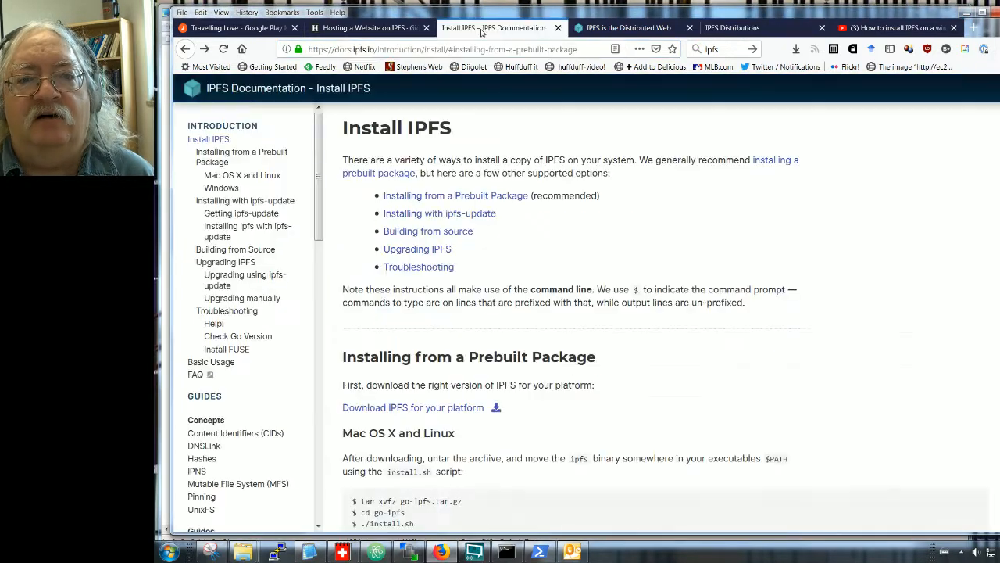
{"action": "left_click", "coordinate": [629, 27]}
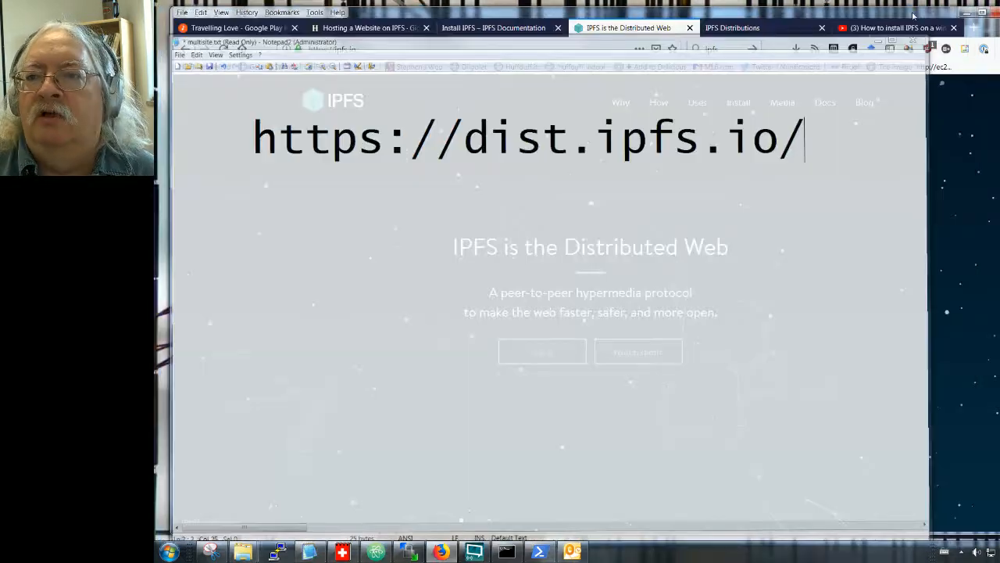
On dist.ipfs.io, go to go-ipfs and download v0.4.18 for 64-bit Windows.
{"action": "left_click", "coordinate": [733, 28]}
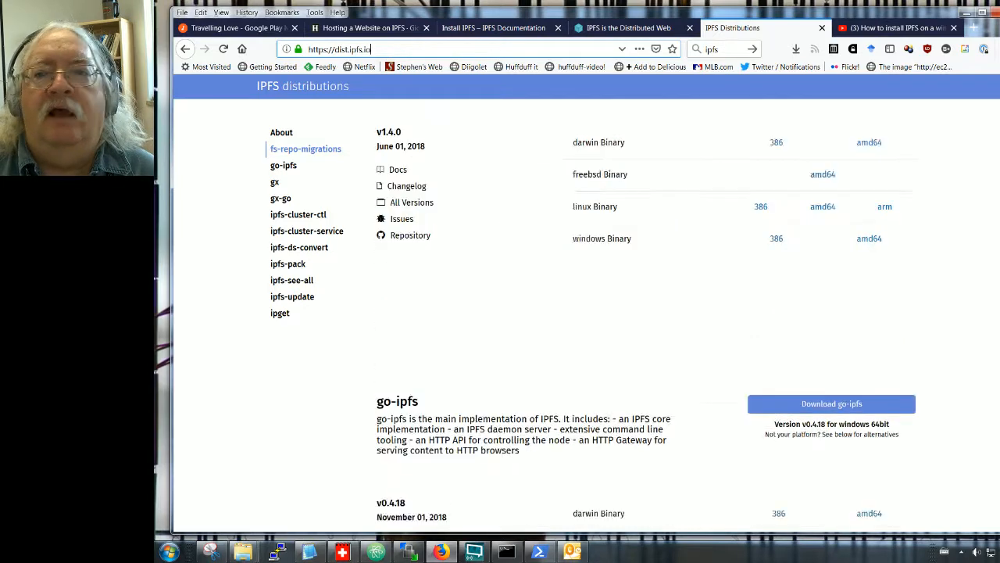
{"action": "left_click", "coordinate": [282, 132]}
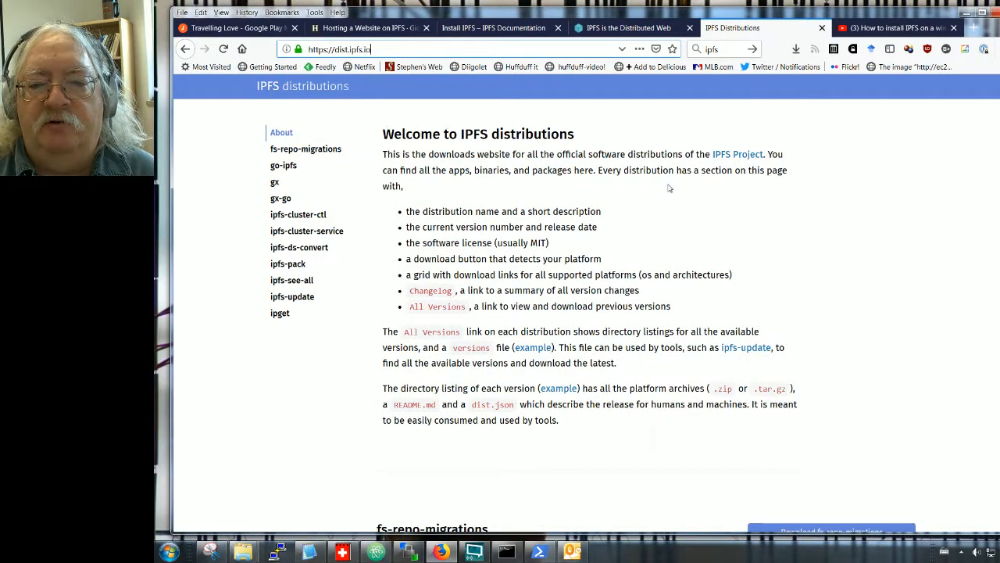
{"action": "left_click", "coordinate": [305, 149]}
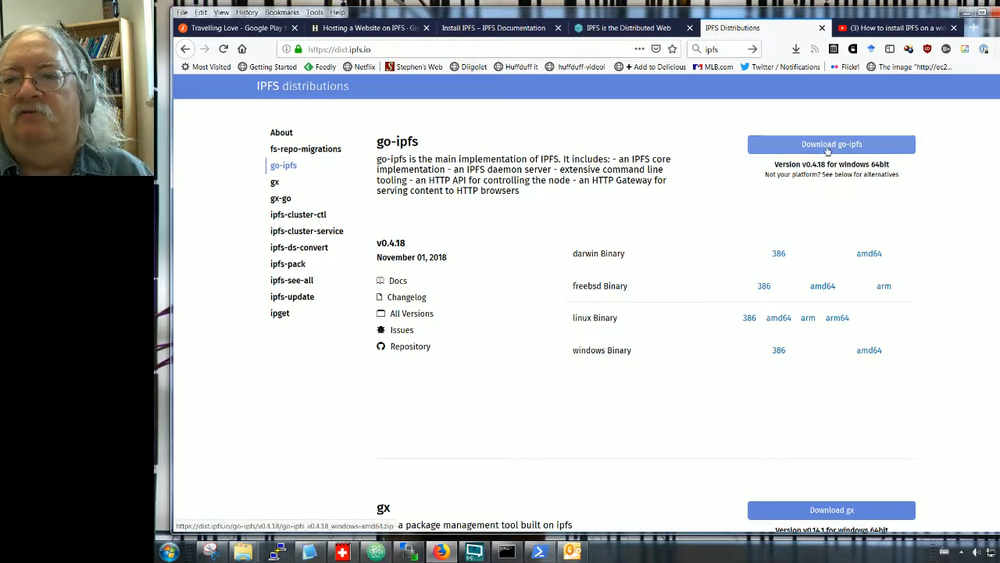
{"action": "left_click", "coordinate": [831, 144]}
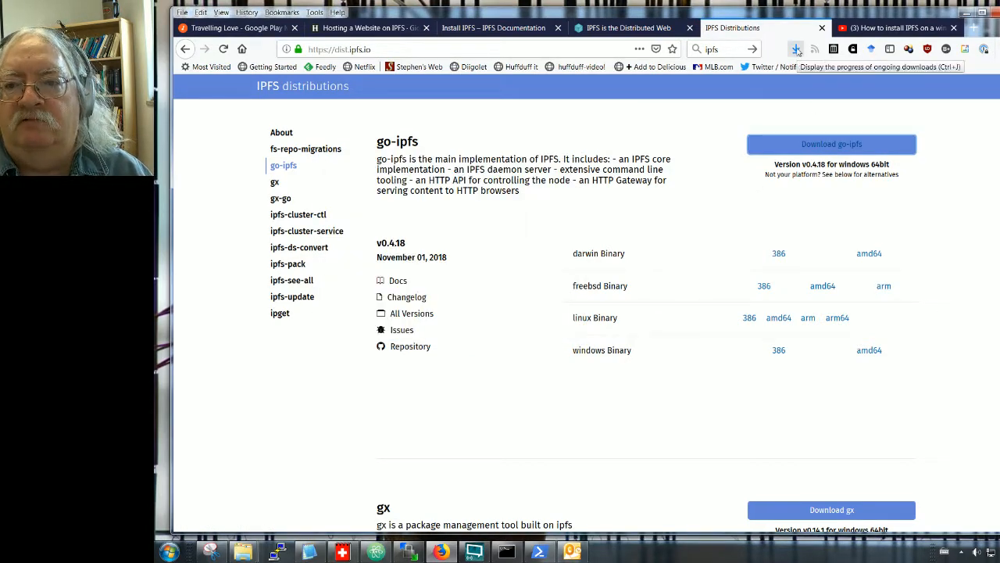
Show Firefox's downloads list containing go-ipfs_v0.4.18_windows-amd64.zip.
{"action": "left_click", "coordinate": [795, 48]}
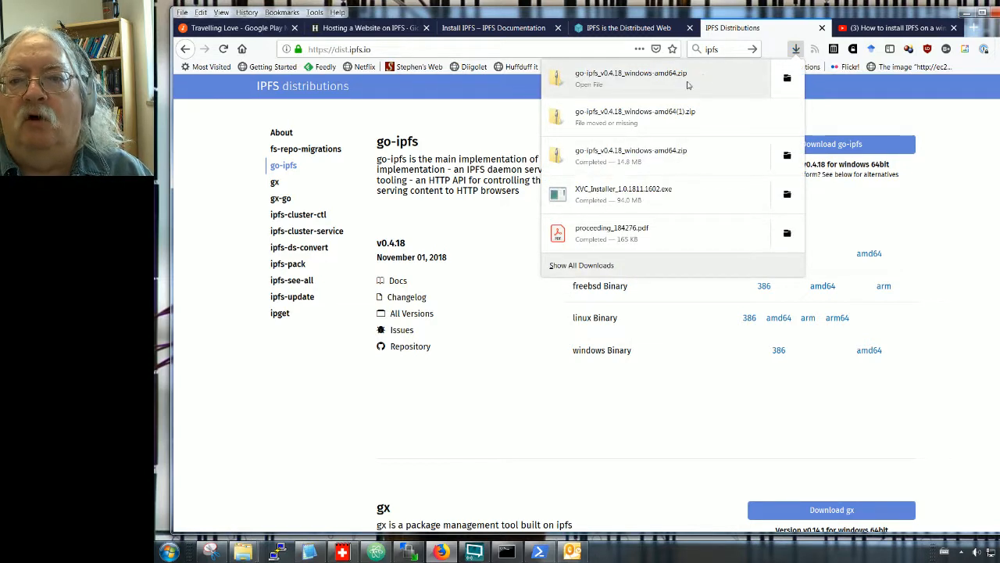
{"action": "mouse_move", "coordinate": [603, 85]}
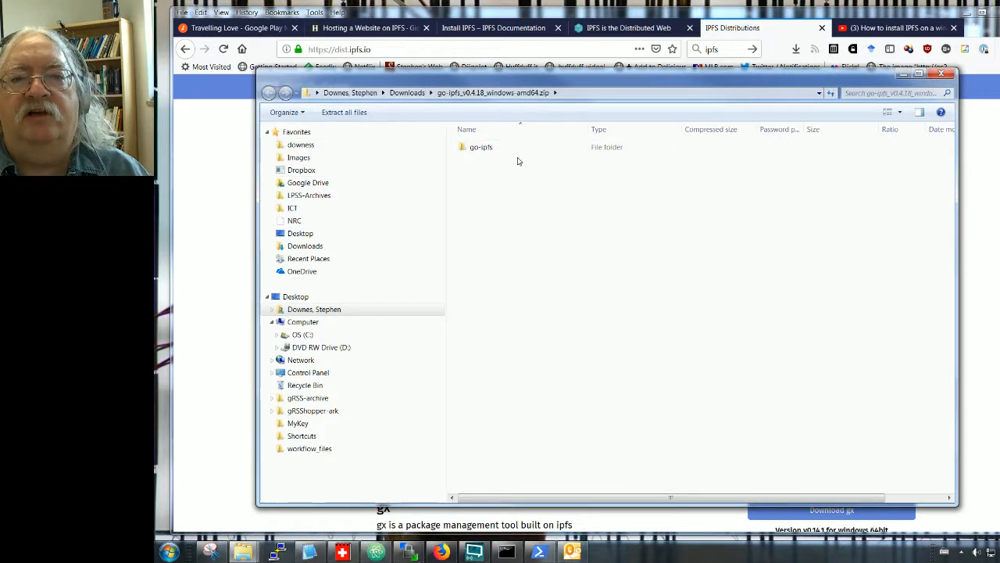
Extract go-ipfs_v0.4.18_windows-amd64.zip into the user's home folder.
{"action": "left_click", "coordinate": [481, 147]}
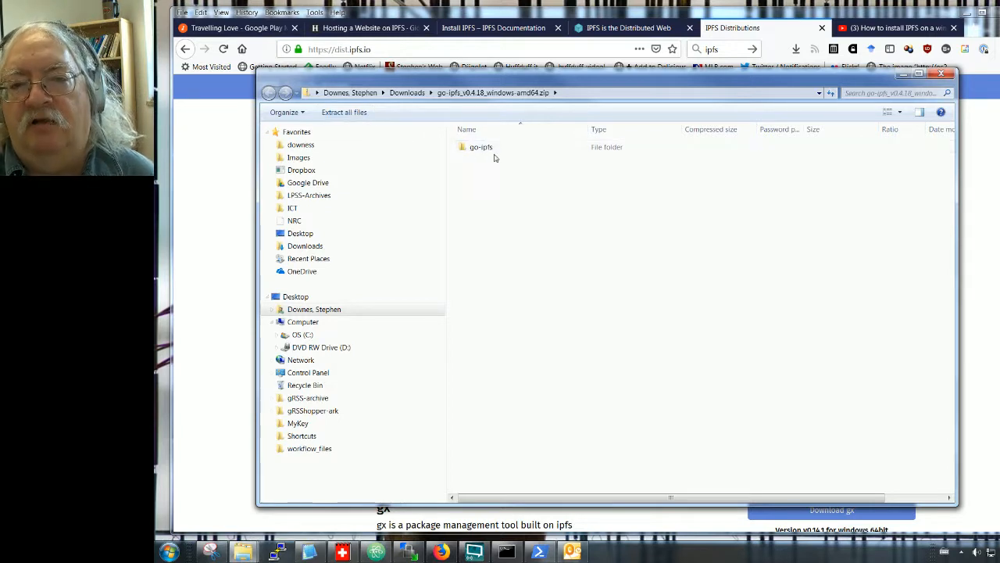
{"action": "mouse_move", "coordinate": [344, 111]}
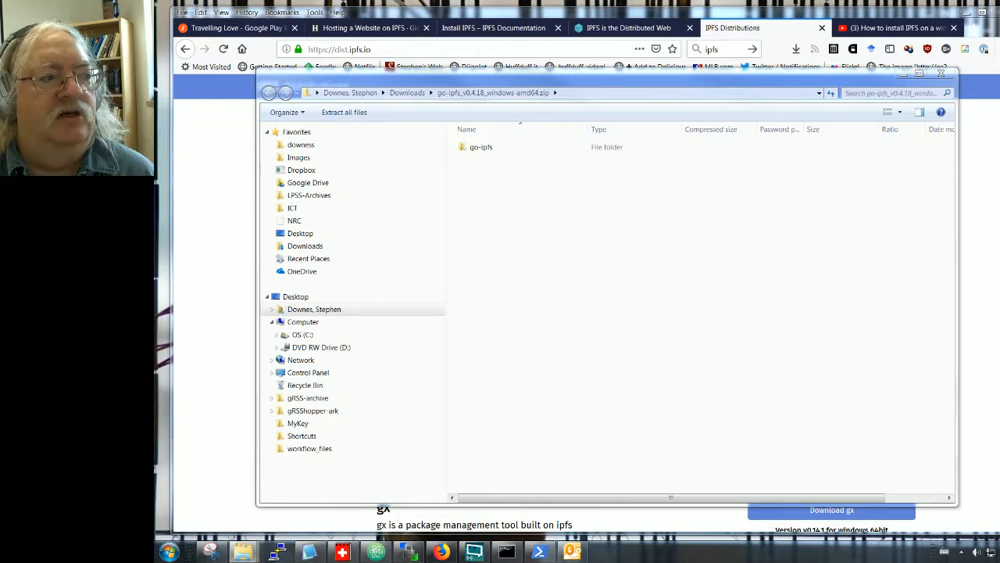
{"action": "left_click", "coordinate": [344, 112]}
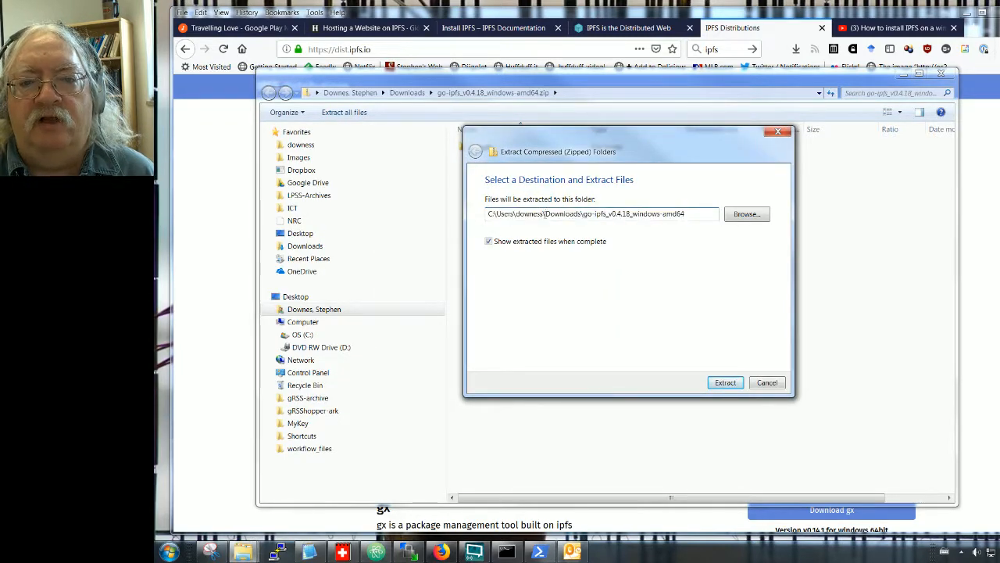
{"action": "left_click", "coordinate": [601, 213]}
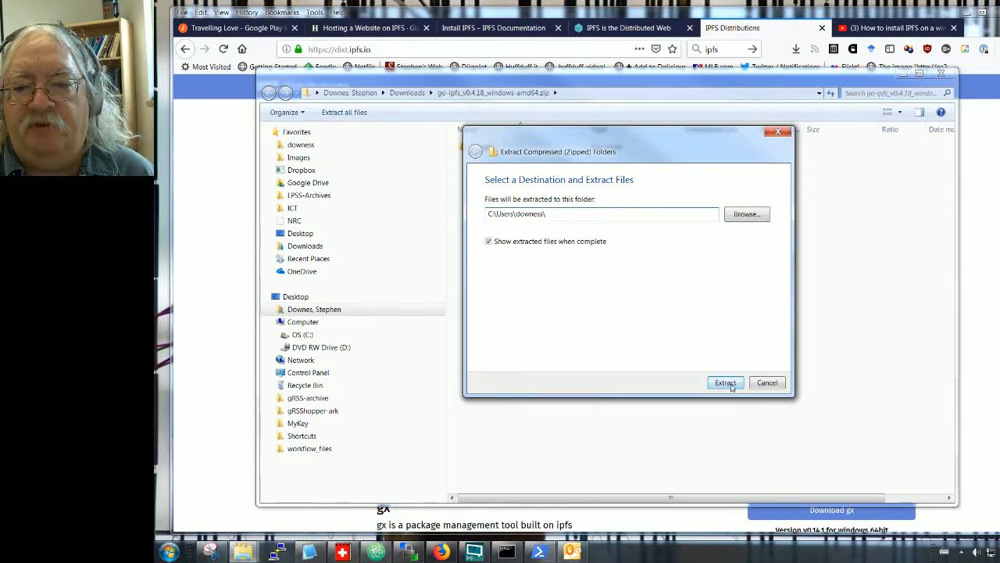
{"action": "left_click", "coordinate": [725, 383]}
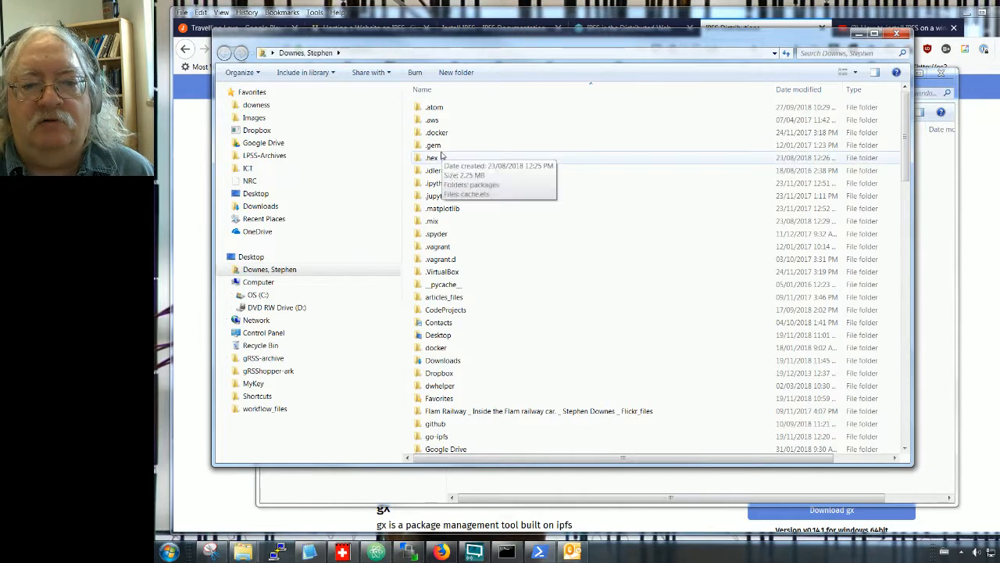
Open the extracted go-ipfs folder and close the Command Prompt window.
{"action": "scroll", "scroll_direction": "down", "scroll_amount": 3}
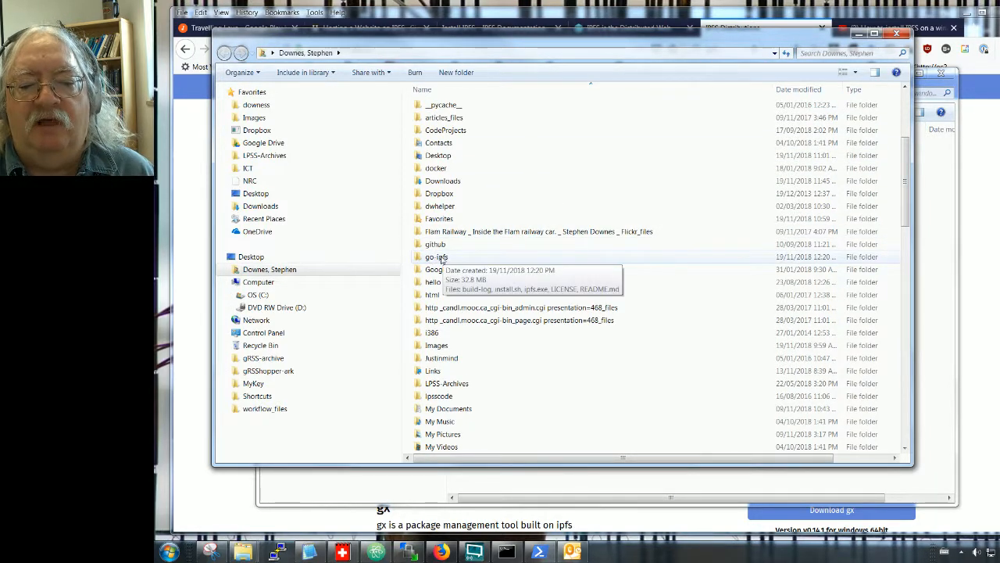
{"action": "double_click", "coordinate": [436, 256]}
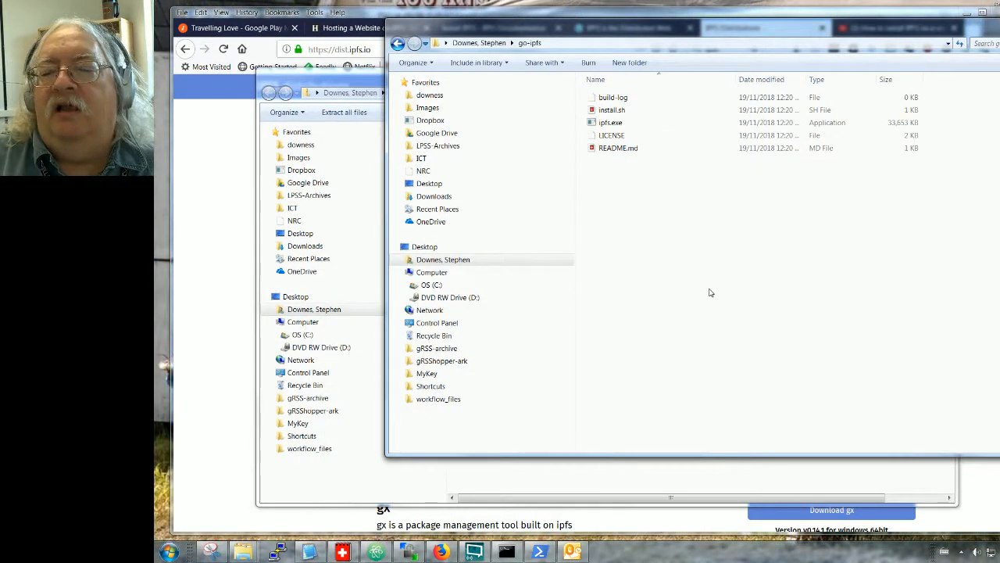
{"action": "mouse_move", "coordinate": [704, 293]}
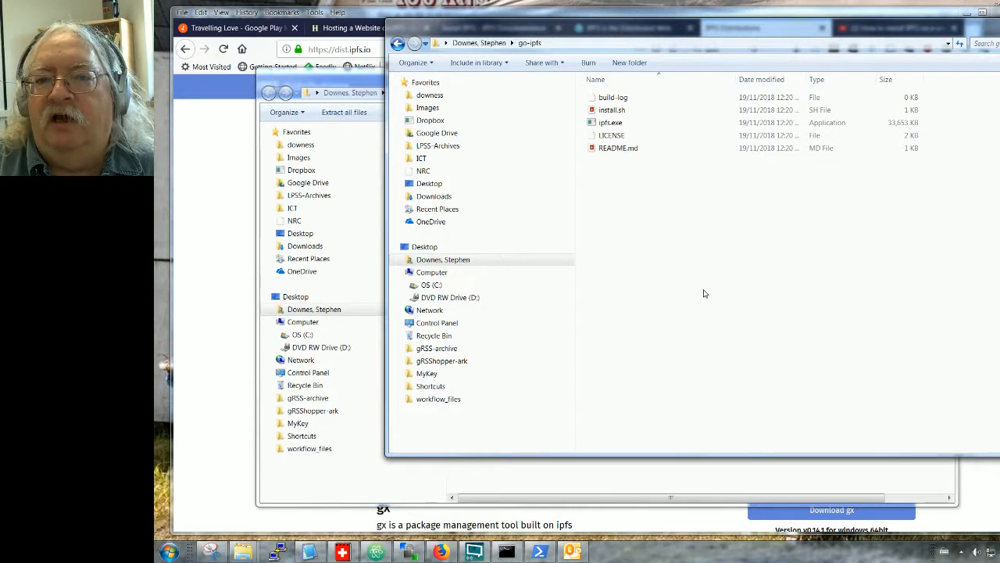
{"action": "mouse_move", "coordinate": [699, 295]}
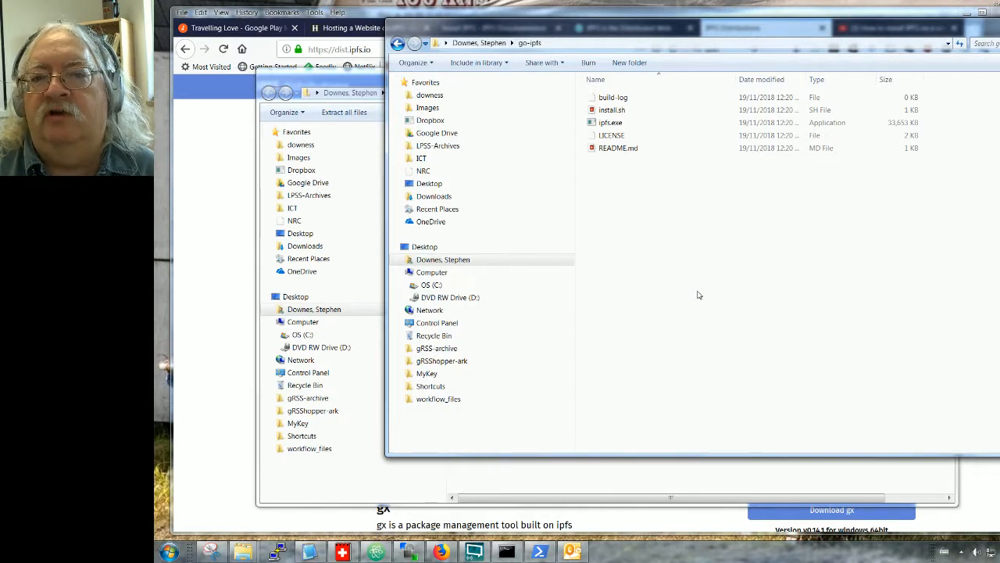
{"action": "left_click", "coordinate": [611, 123]}
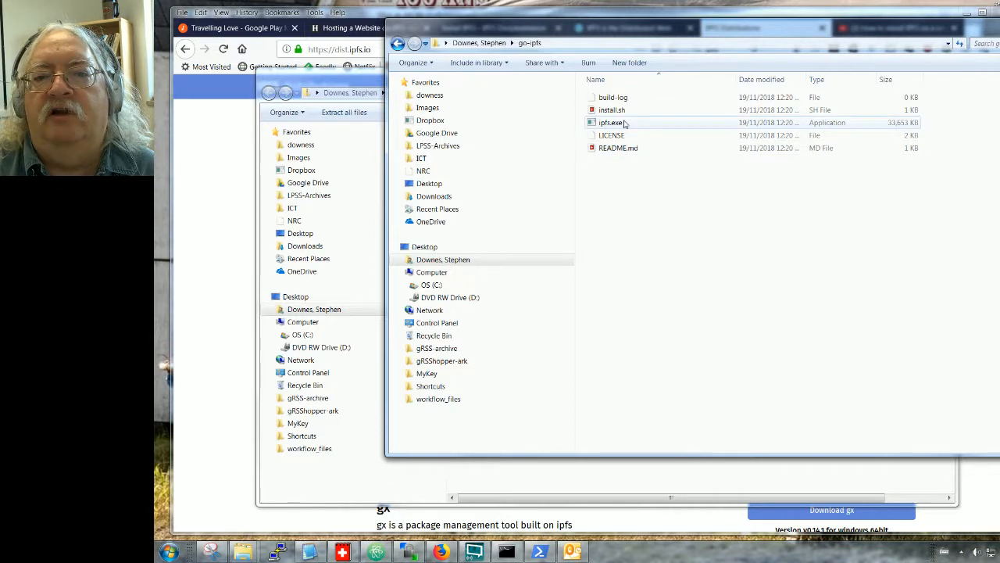
{"action": "mouse_move", "coordinate": [611, 123]}
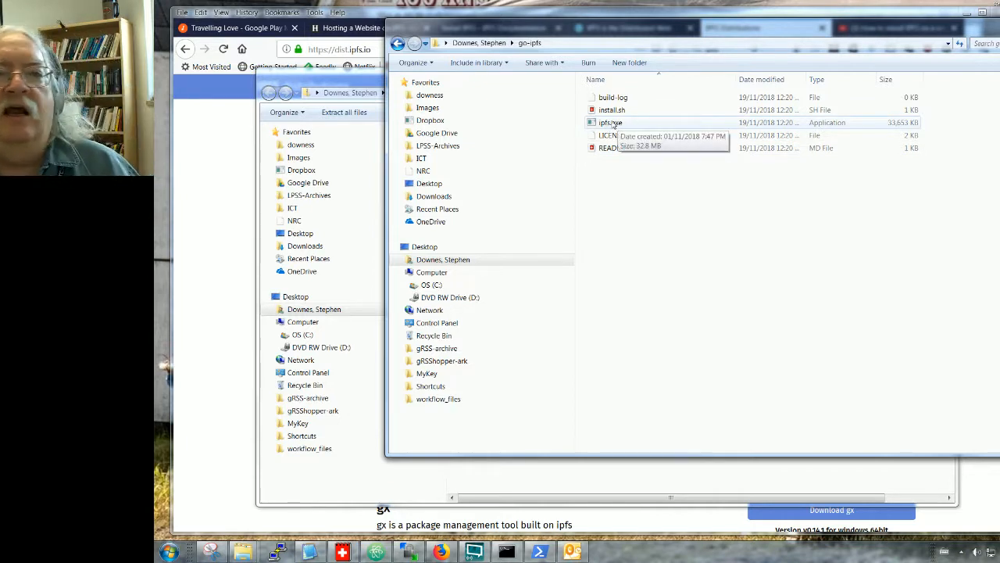
{"action": "mouse_move", "coordinate": [595, 201]}
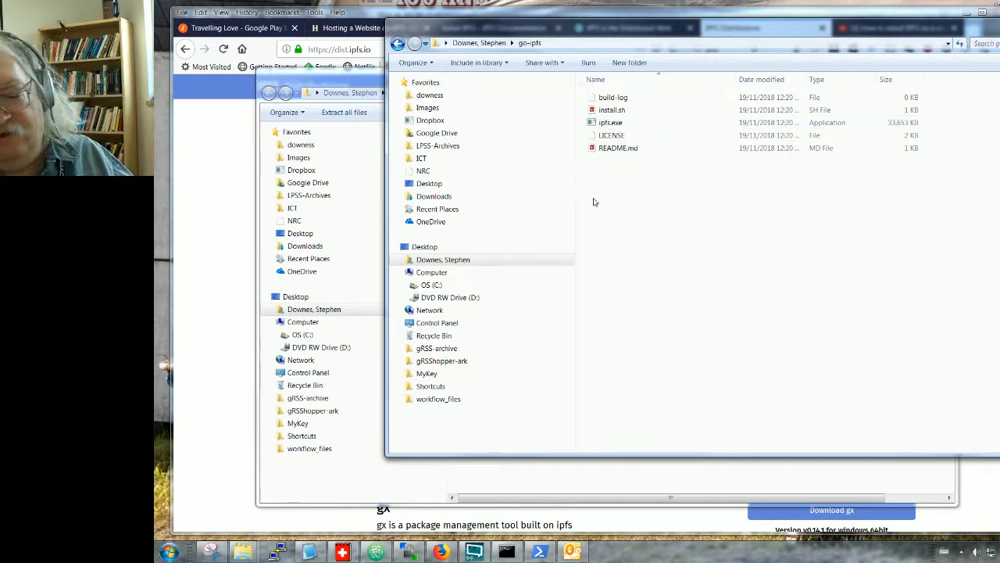
{"action": "mouse_move", "coordinate": [583, 186]}
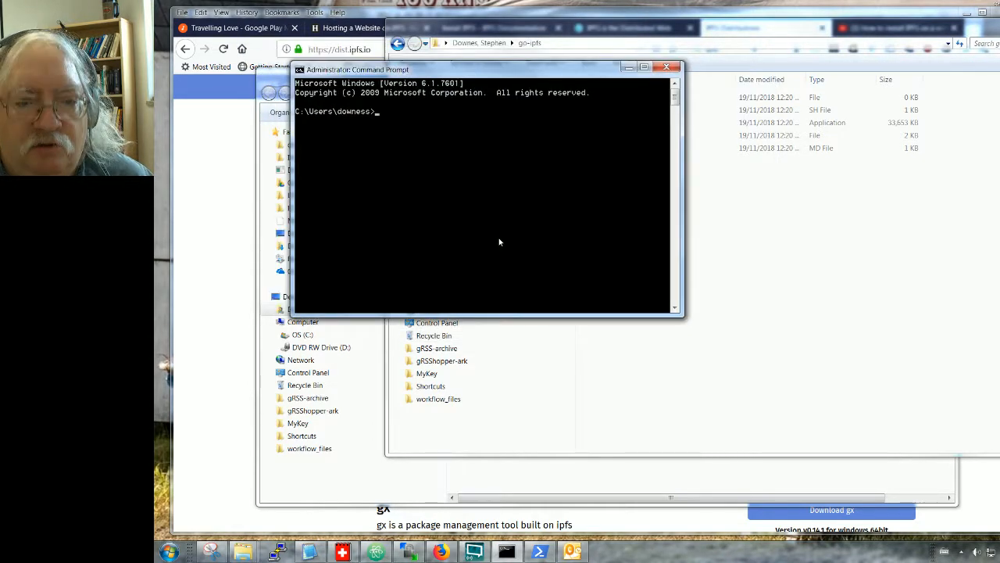
{"action": "mouse_move", "coordinate": [601, 73]}
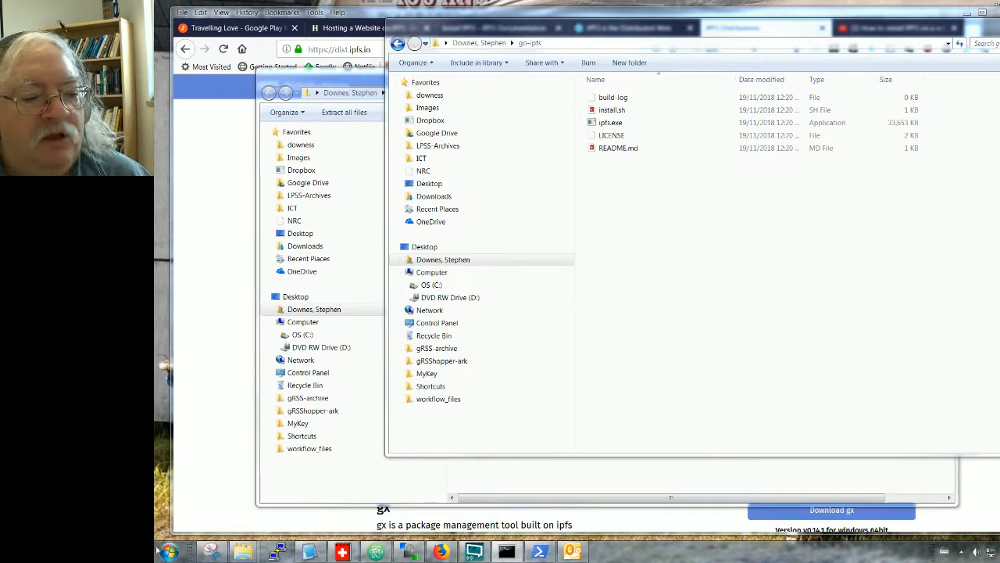
Open the Start menu's All Programs list to reach Windows PowerShell (x86).
{"action": "left_click", "coordinate": [168, 551]}
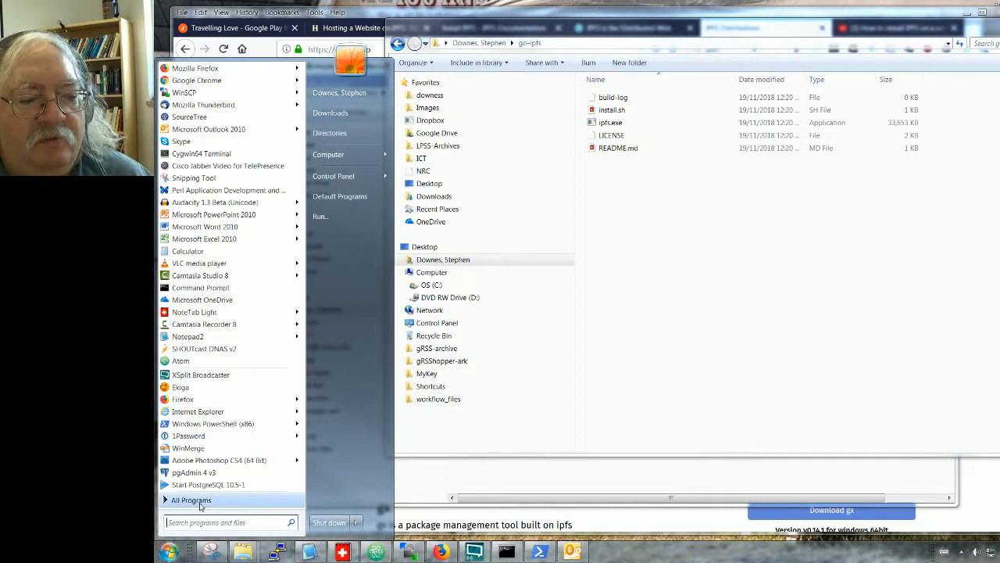
{"action": "left_click", "coordinate": [191, 500]}
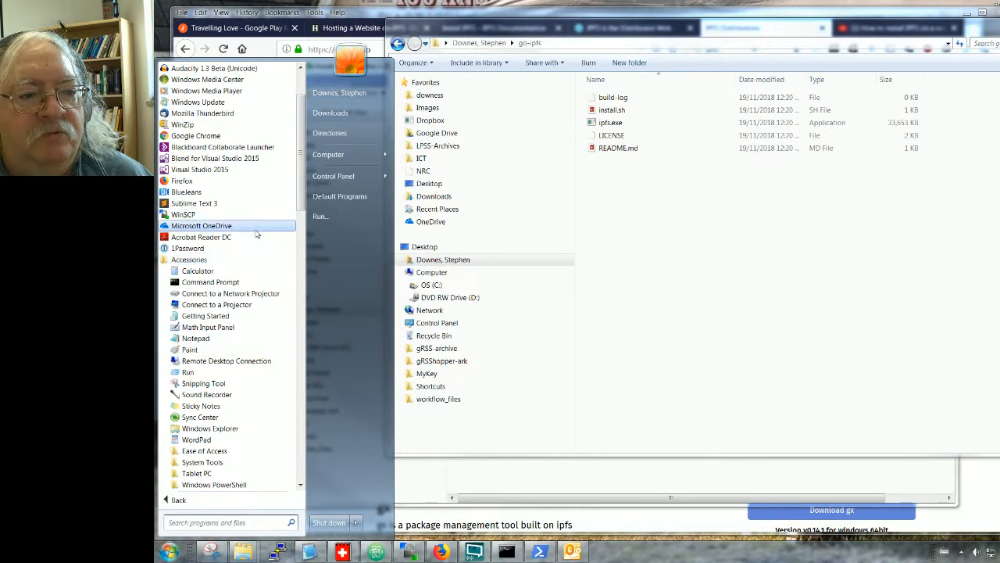
{"action": "mouse_move", "coordinate": [213, 484]}
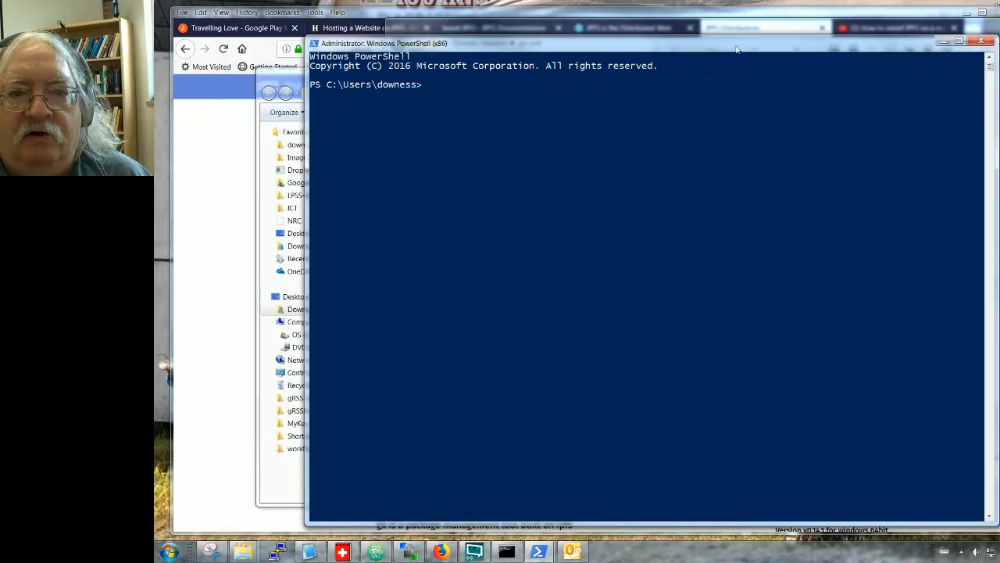
{"action": "mouse_move", "coordinate": [587, 198]}
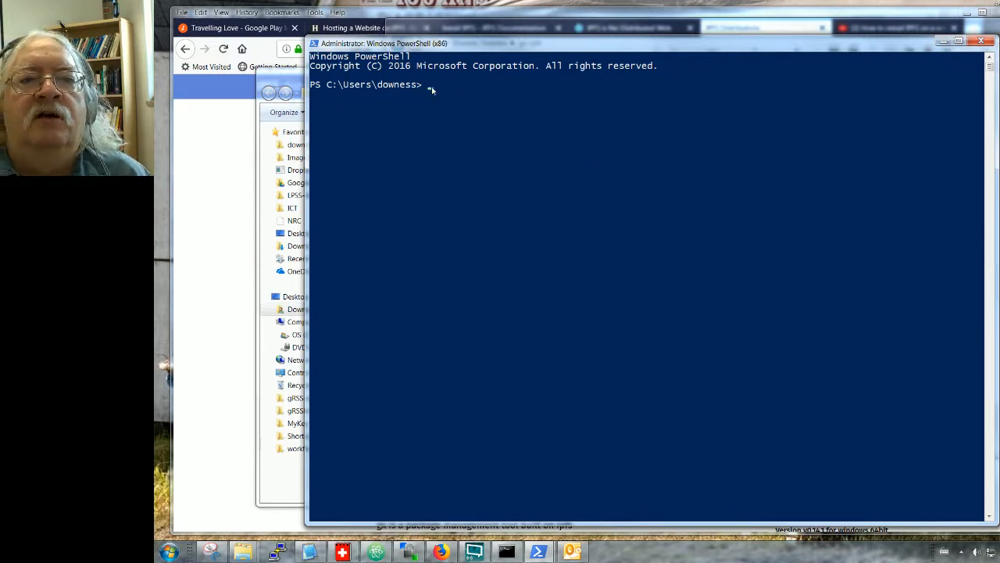
Change into .\go-ipfs, list its files with dir, and run ipfs.exe init.
{"action": "type", "text": "cd"}
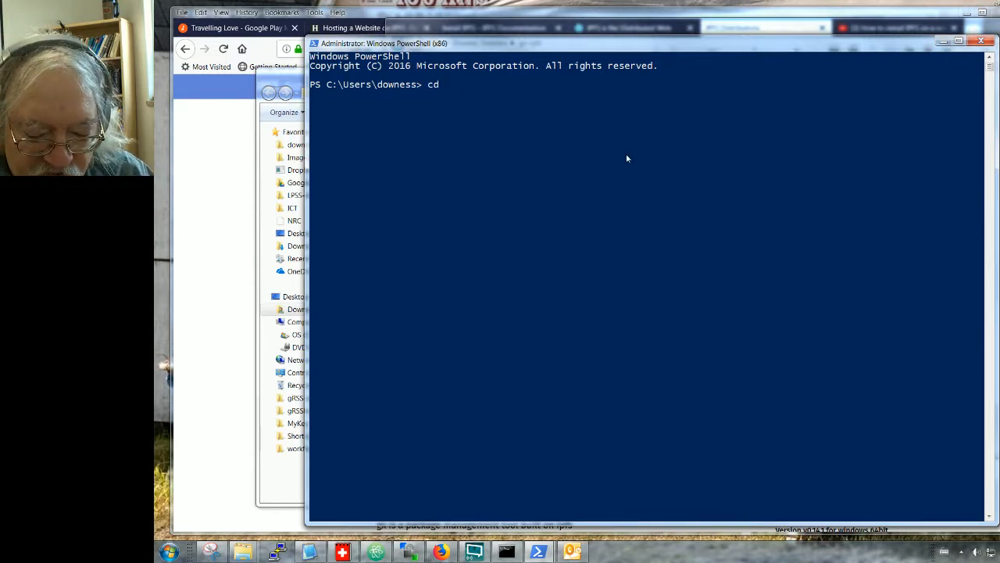
{"action": "type", "text": ".\\go-ipfs"}
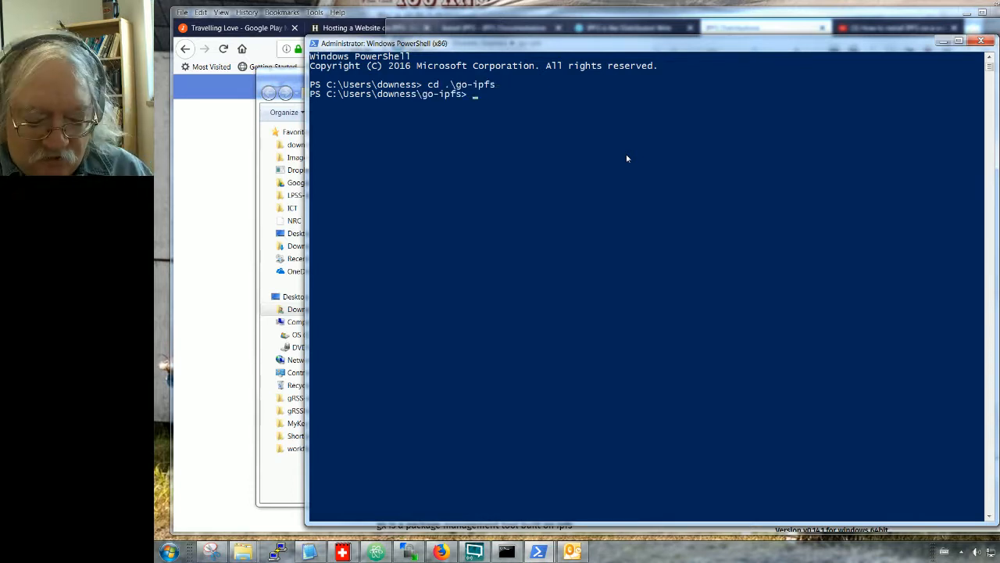
{"action": "type", "text": "dir"}
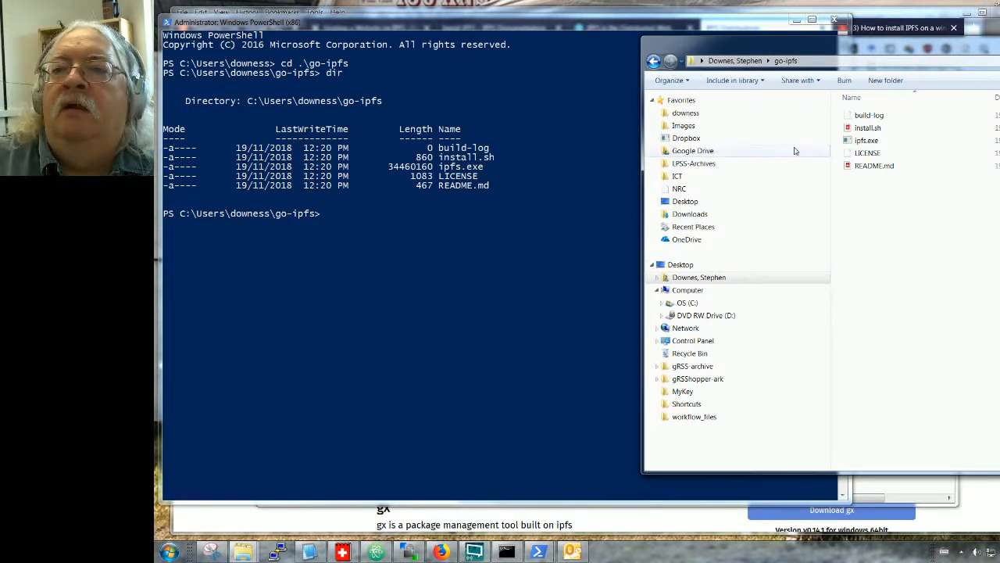
{"action": "mouse_move", "coordinate": [868, 141]}
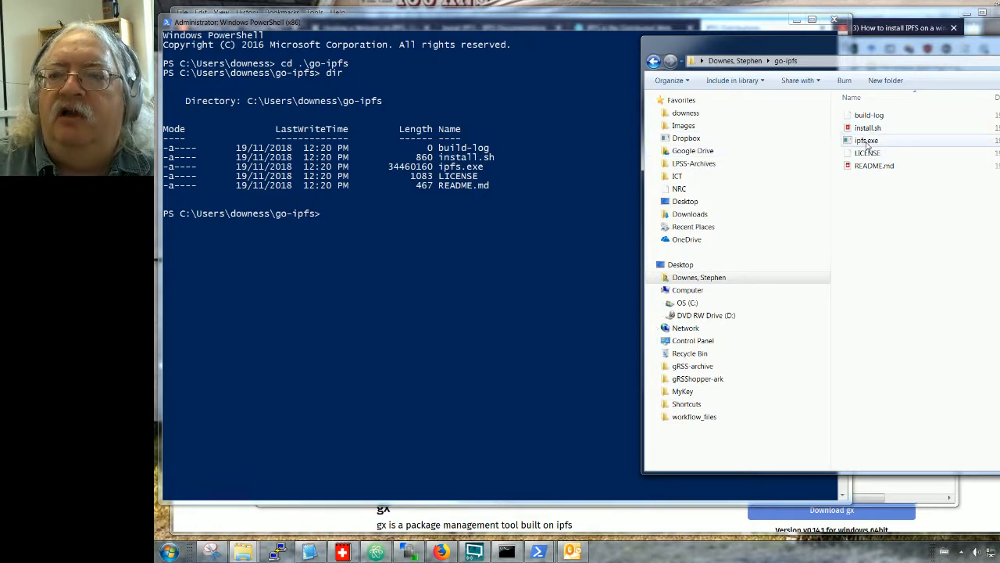
{"action": "mouse_move", "coordinate": [866, 139]}
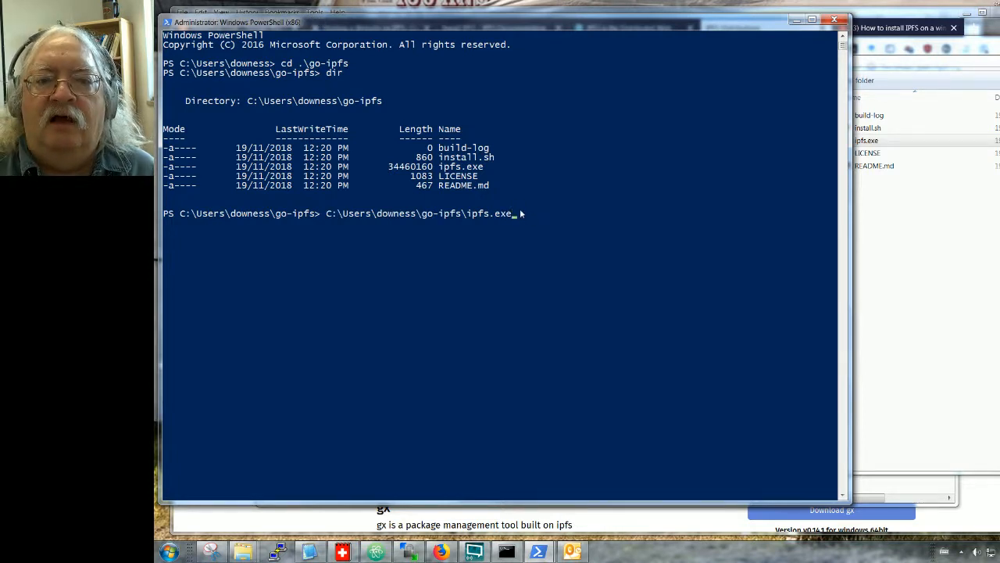
{"action": "type", "text": "init"}
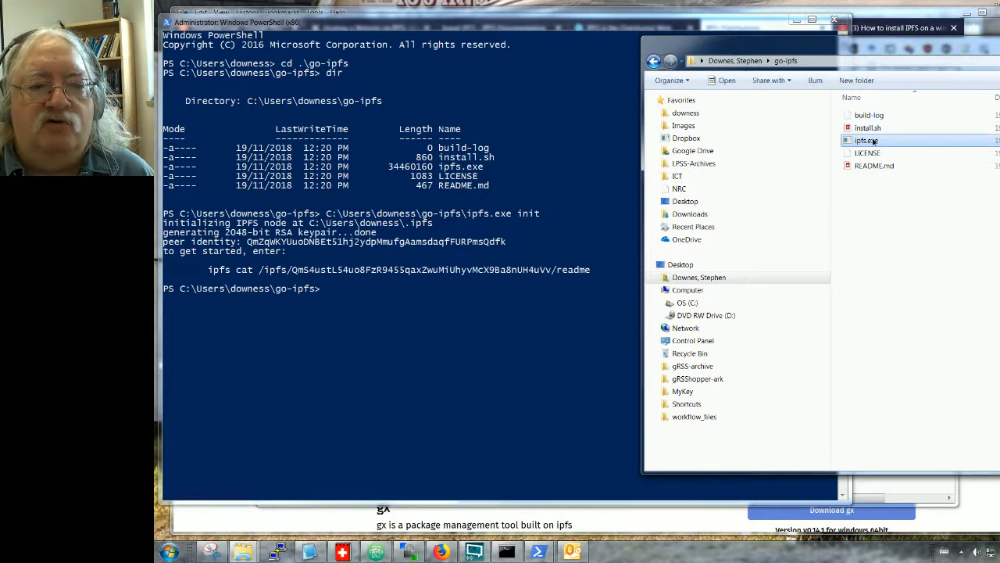
{"action": "mouse_move", "coordinate": [349, 305]}
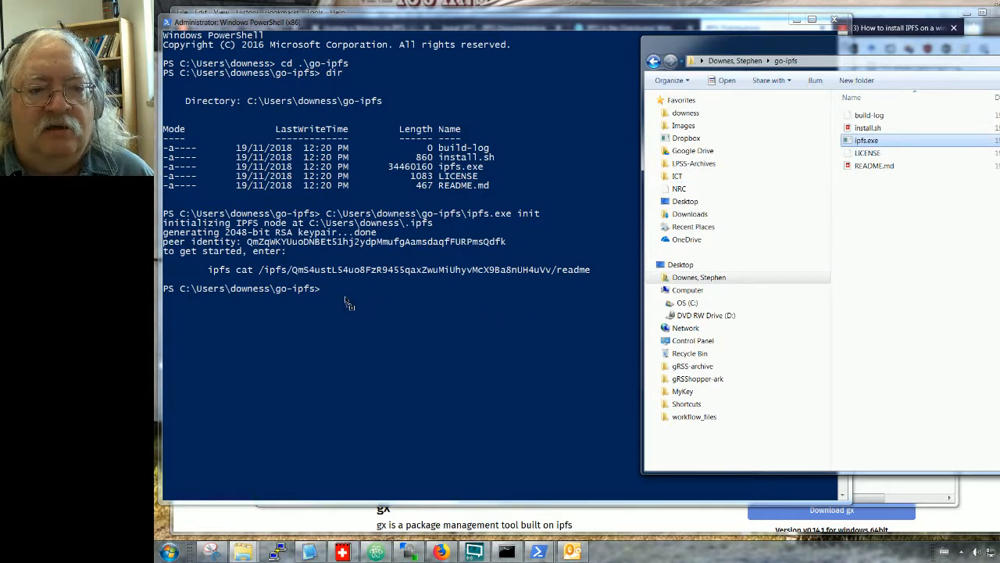
Enter ipfs.exe followed by the /ipfs/QmS4ustL…/readme path copied from the init output.
{"action": "type", "text": "C:\\Users\\downess\\go-ipfs\\ipfs.exe"}
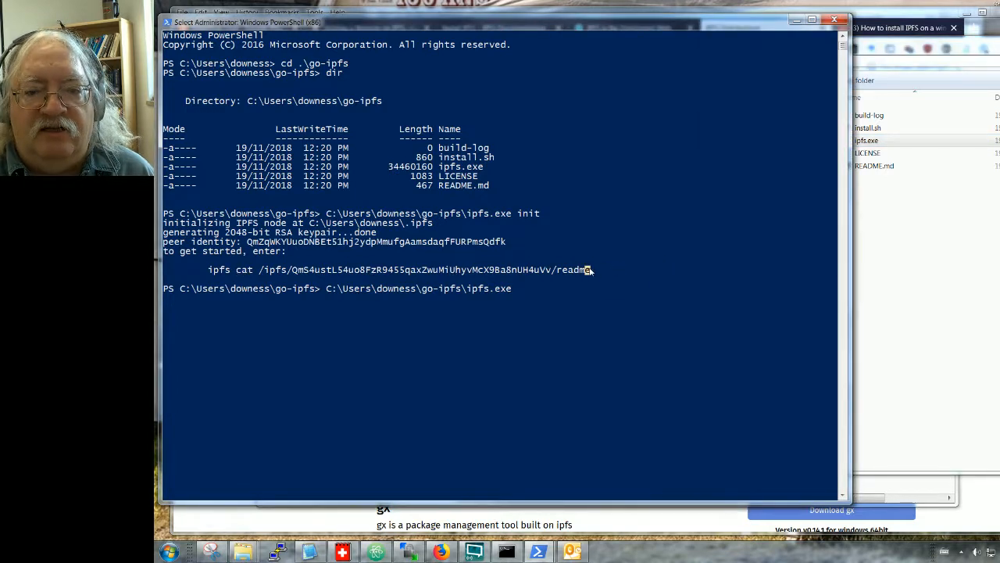
{"action": "left_click_drag", "start_coordinate": [456, 270], "coordinate": [594, 270]}
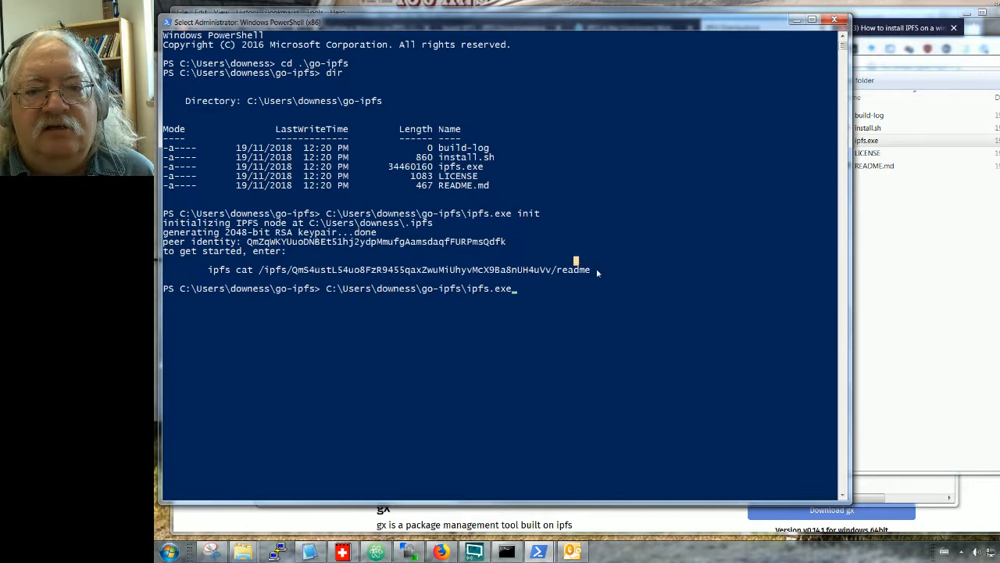
{"action": "left_click_drag", "start_coordinate": [260, 270], "coordinate": [592, 269]}
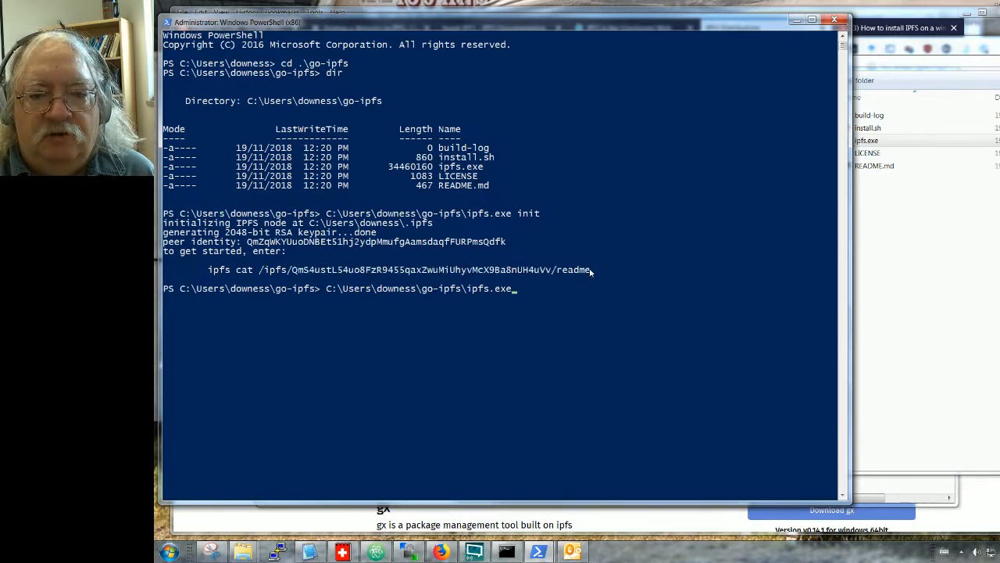
{"action": "left_click_drag", "start_coordinate": [237, 270], "coordinate": [592, 269]}
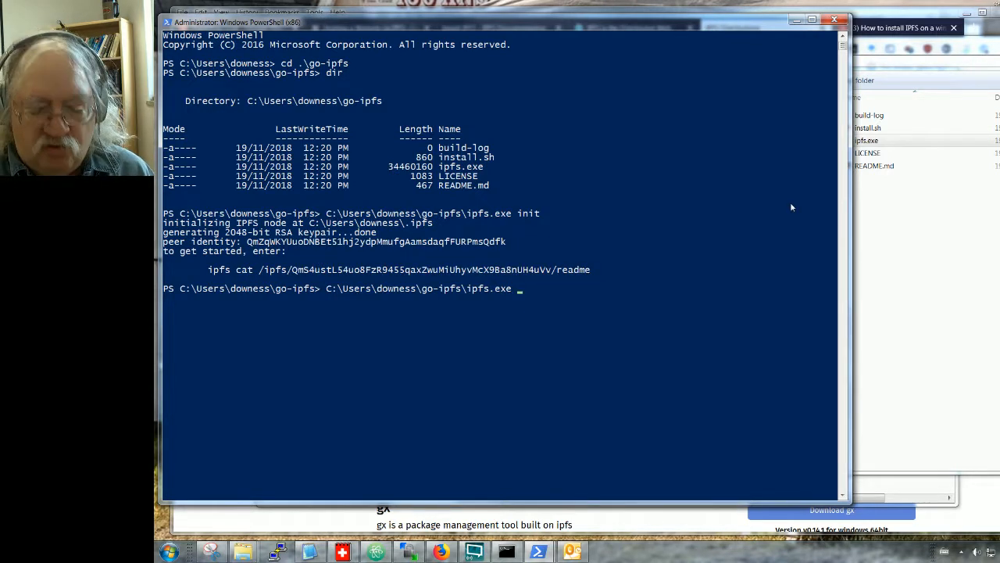
{"action": "key", "text": "ctrl+v"}
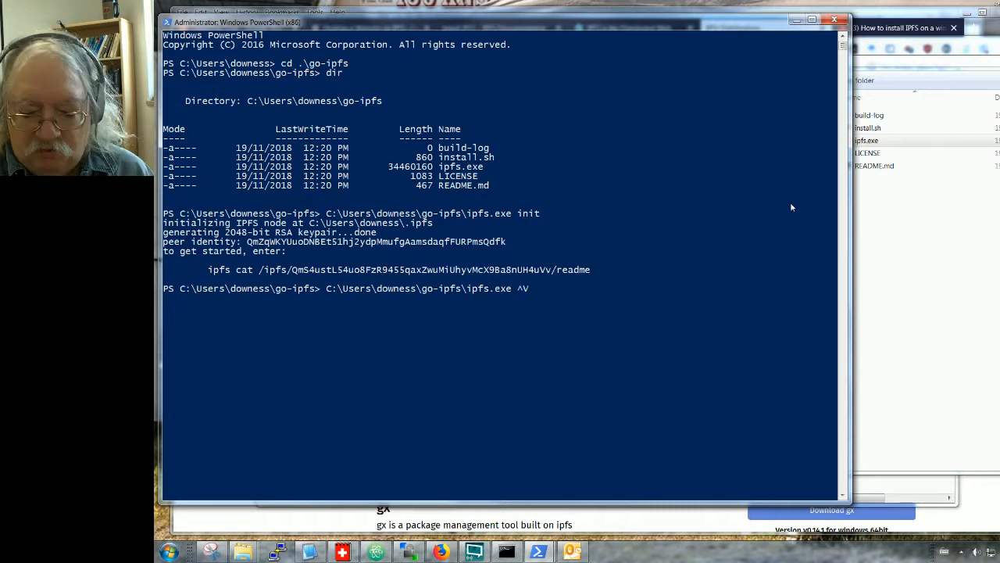
{"action": "key", "text": "Backspace"}
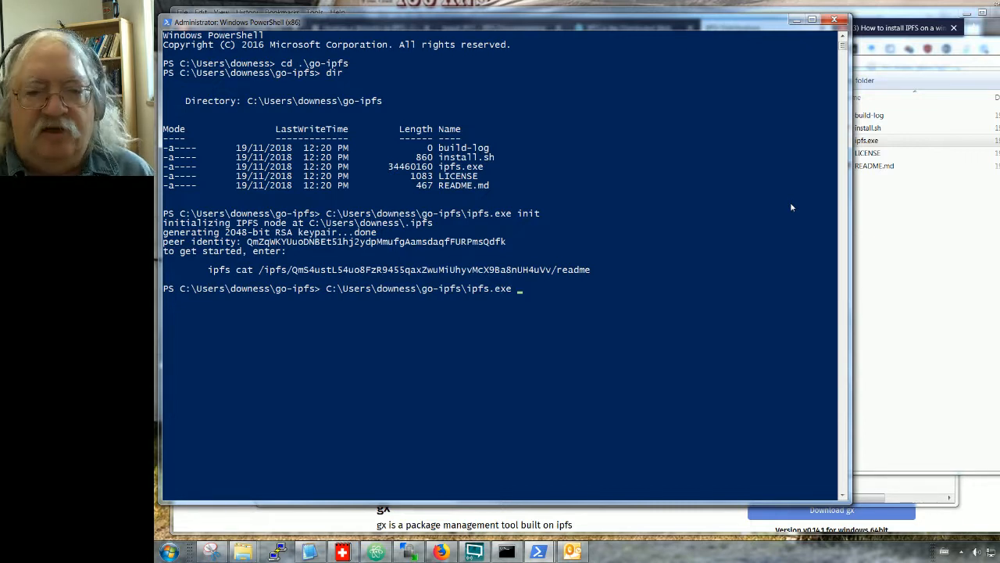
{"action": "type", "text": "/ipfs/QmS4ustL54uo8FzR9455qaxZwuMiUhyvMcX9Ba8nUH4uVv/readme"}
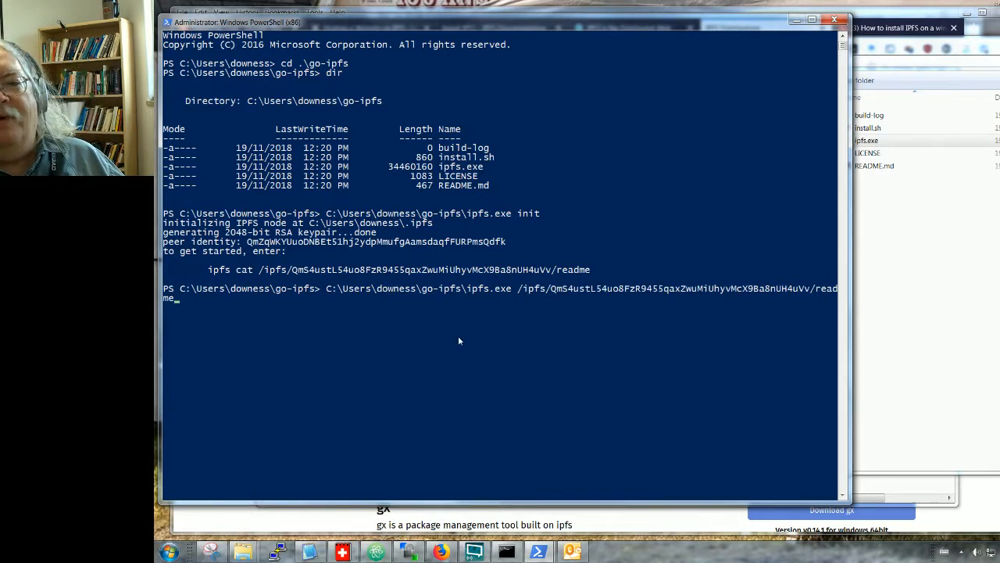
{"action": "mouse_move", "coordinate": [479, 317]}
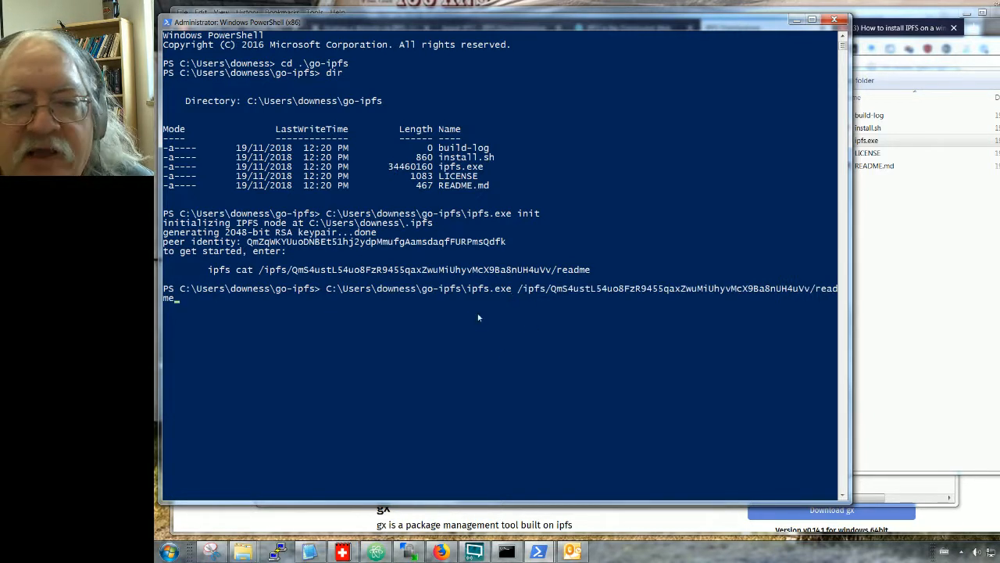
{"action": "mouse_move", "coordinate": [411, 312]}
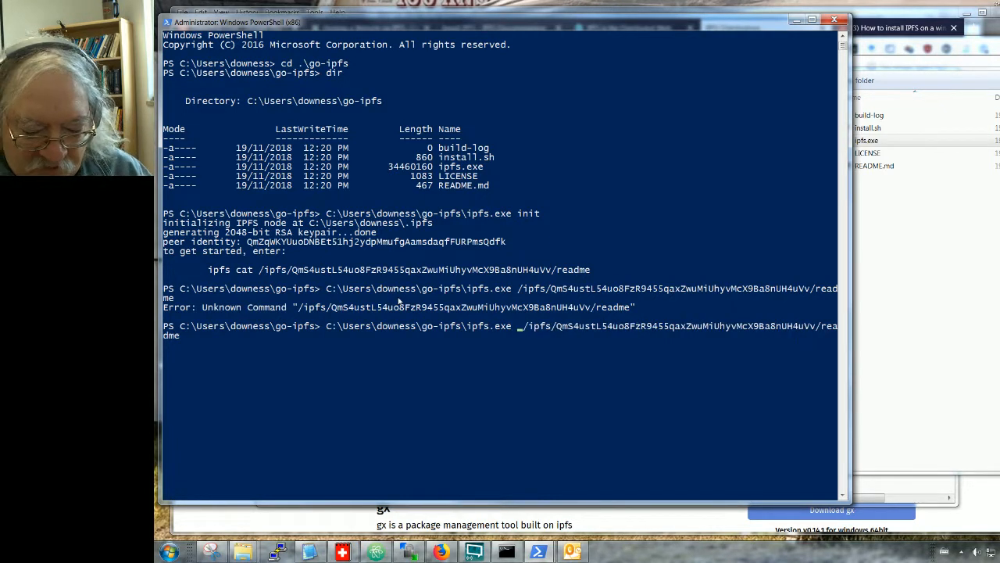
Run ipfs.exe cat on the readme path to print the IPFS welcome message.
{"action": "type", "text": "cat"}
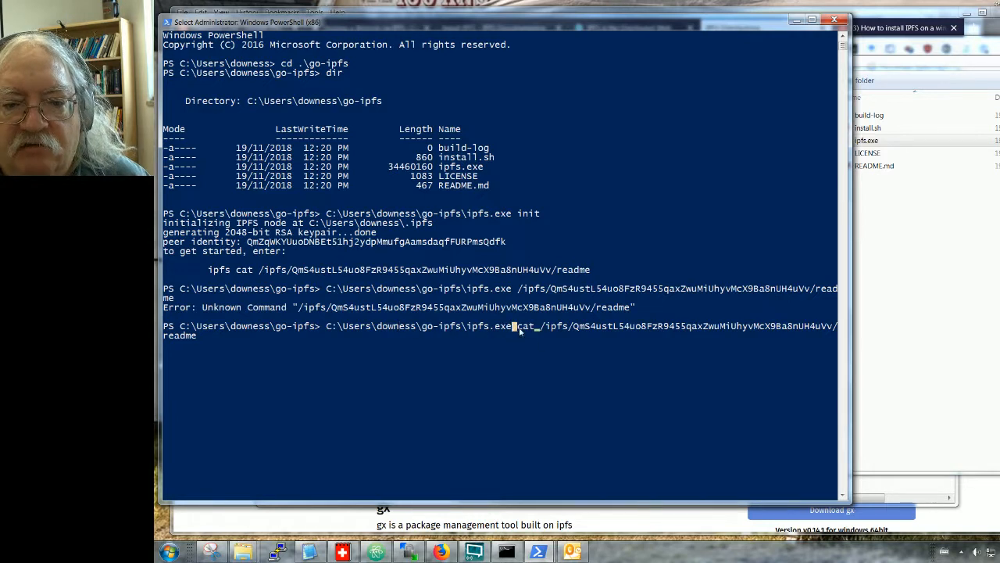
{"action": "double_click", "coordinate": [527, 326]}
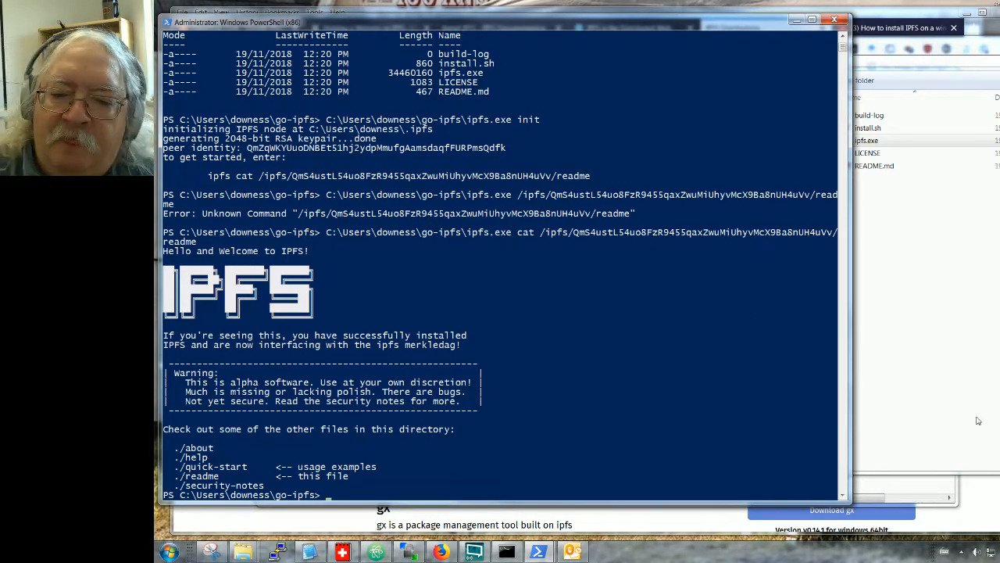
{"action": "mouse_move", "coordinate": [956, 412]}
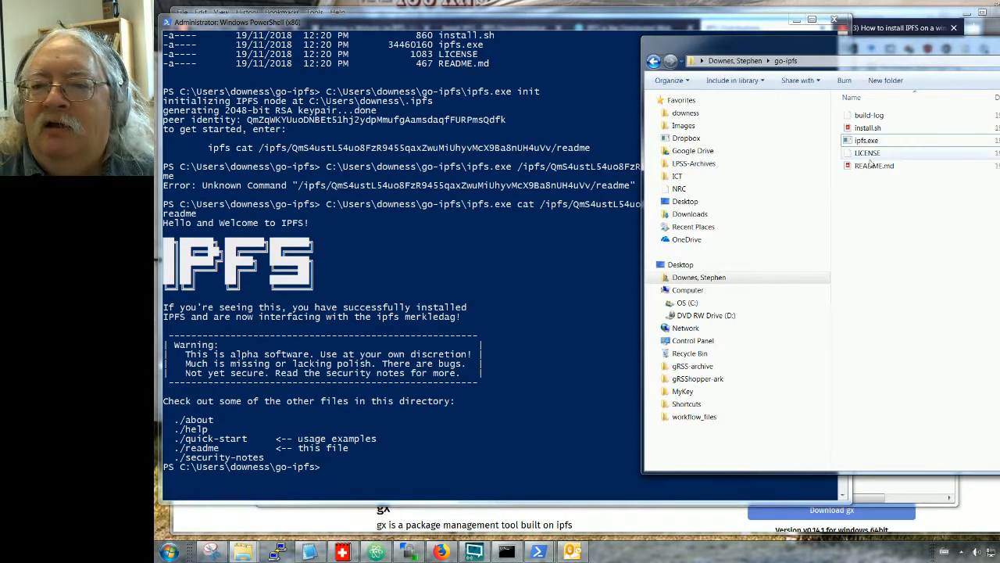
Run ipfs.exe daemon and select the 127.0.0.1:8080 gateway address in its output.
{"action": "left_click", "coordinate": [866, 140]}
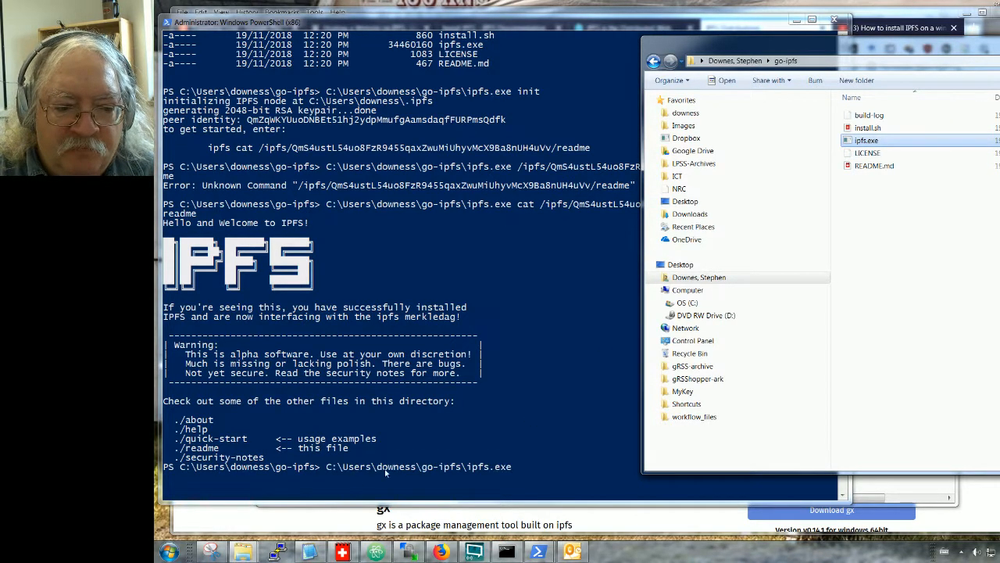
{"action": "mouse_move", "coordinate": [883, 434]}
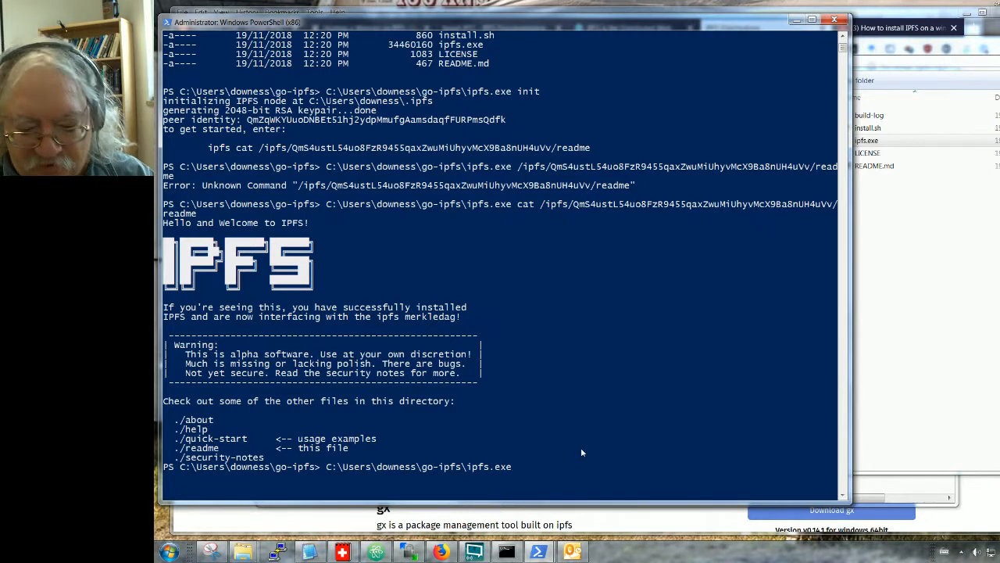
{"action": "type", "text": "daem"}
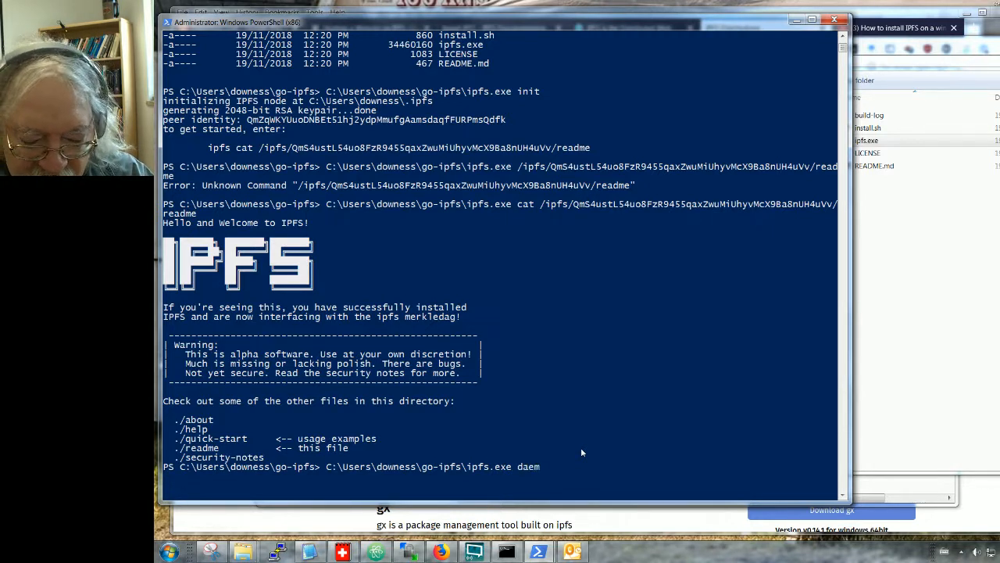
{"action": "type", "text": "on"}
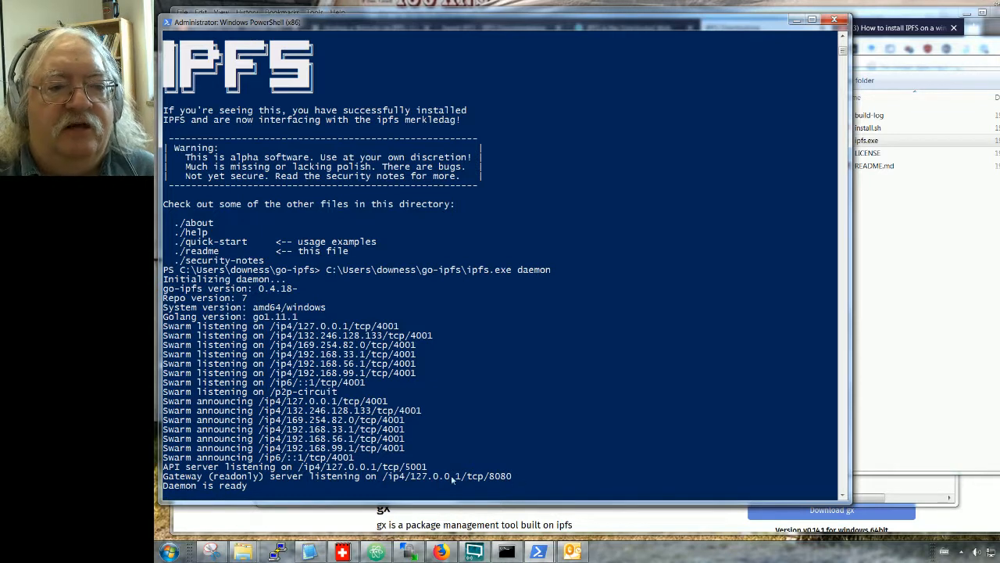
{"action": "mouse_move", "coordinate": [894, 422]}
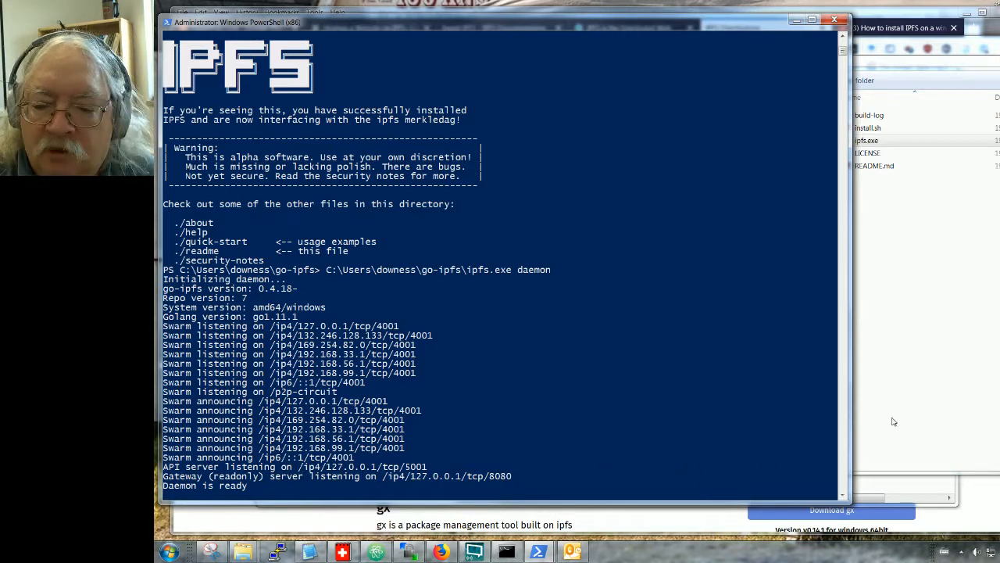
{"action": "double_click", "coordinate": [502, 476]}
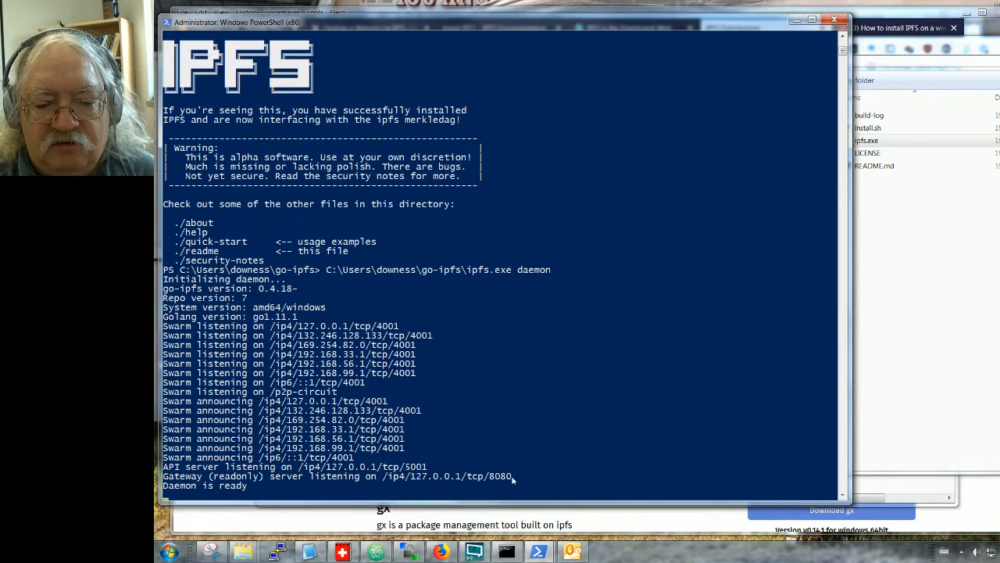
{"action": "left_click_drag", "start_coordinate": [409, 476], "coordinate": [513, 476]}
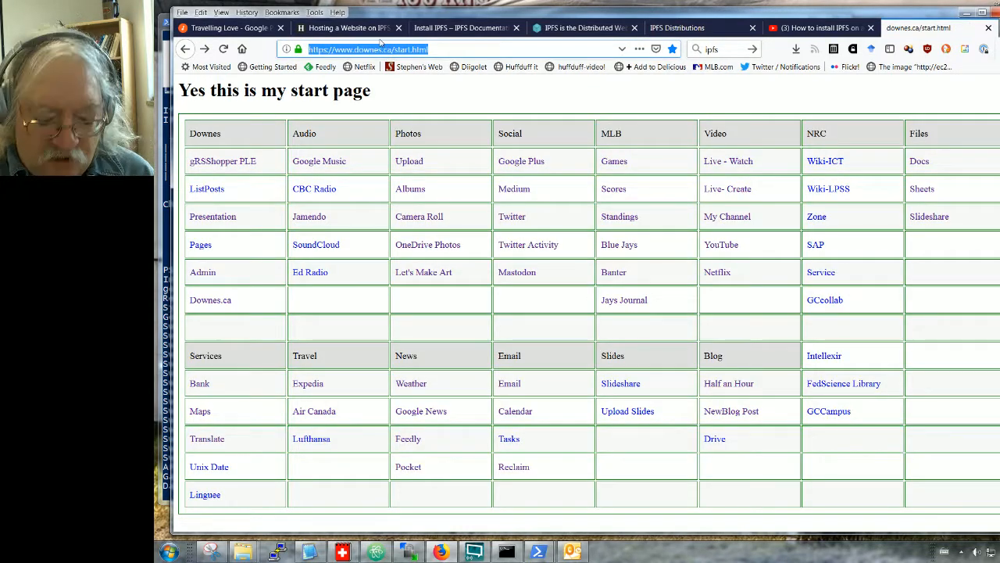
Switch to the addons.mozilla.org tab showing IPFS Companion with 'Add to Firefox' available.
{"action": "type", "text": "127.0.0.1/tcp/8080"}
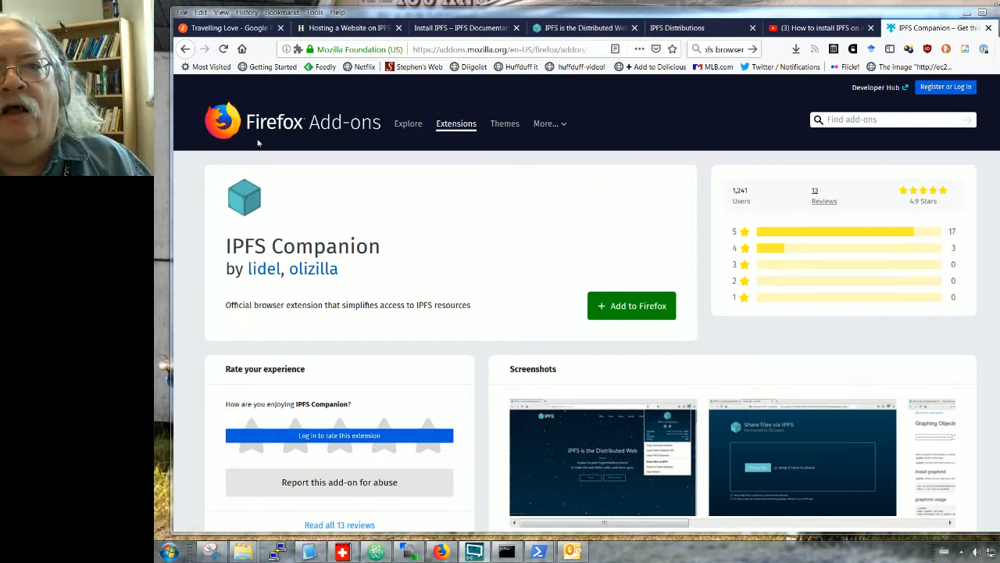
Watch the ending of the YouTube IPFS install tutorial, then return to the Companion add-on tab.
{"action": "left_click", "coordinate": [821, 28]}
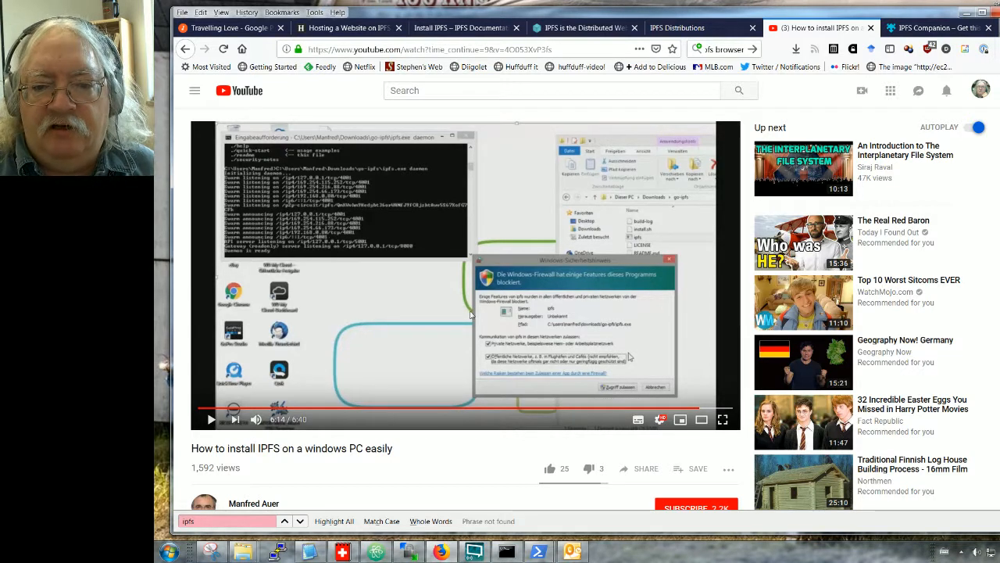
{"action": "mouse_move", "coordinate": [632, 367]}
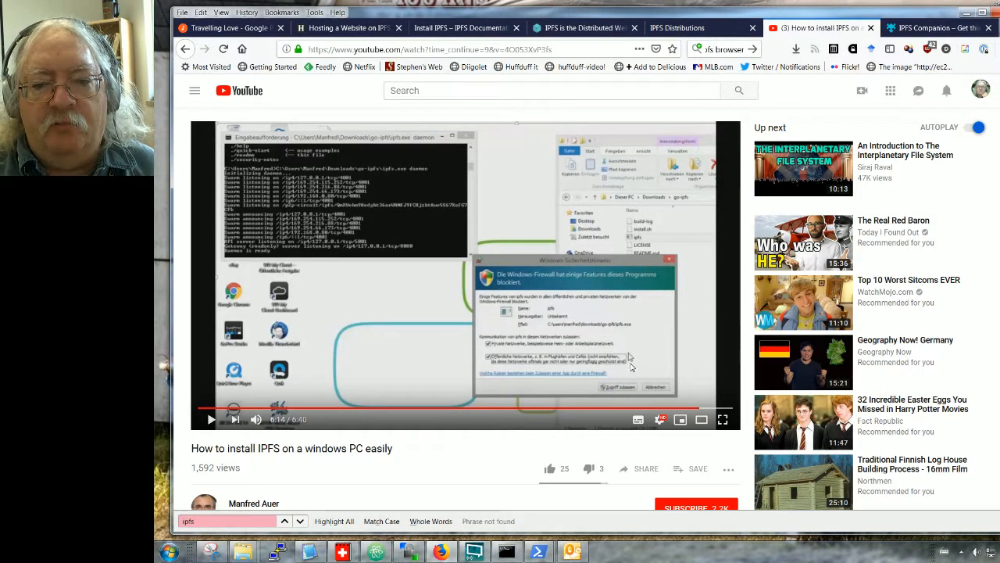
{"action": "mouse_move", "coordinate": [700, 409]}
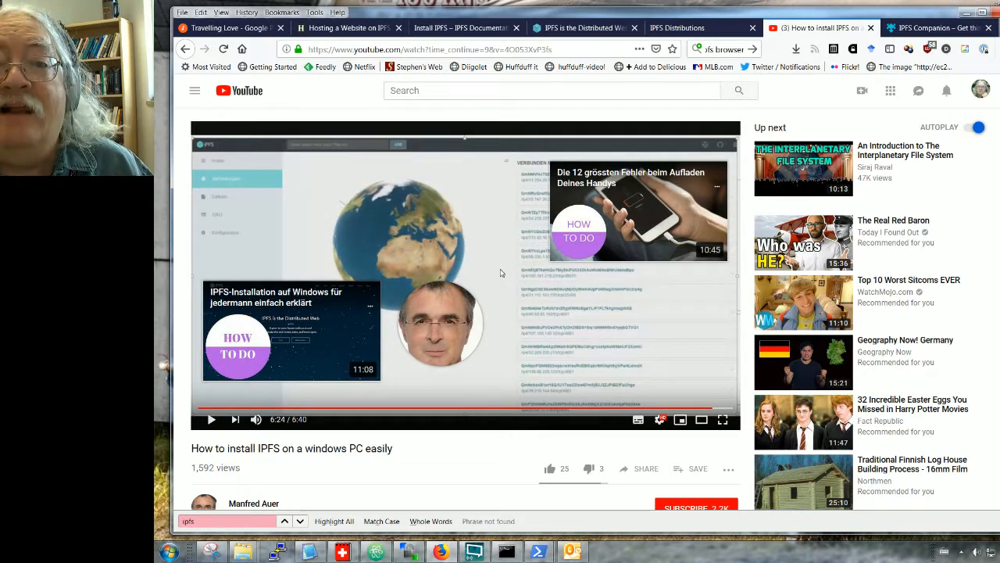
{"action": "mouse_move", "coordinate": [471, 251]}
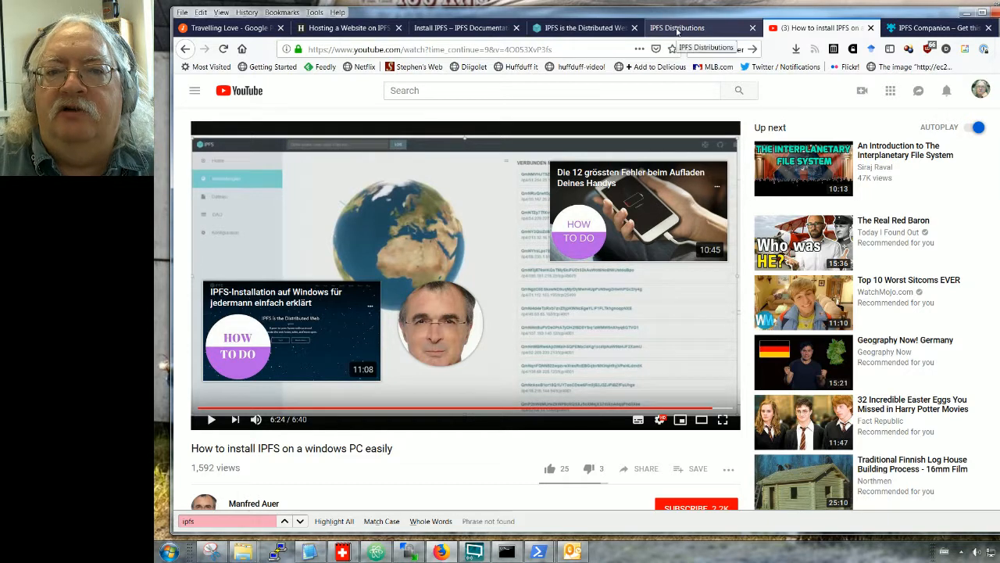
{"action": "left_click", "coordinate": [677, 27]}
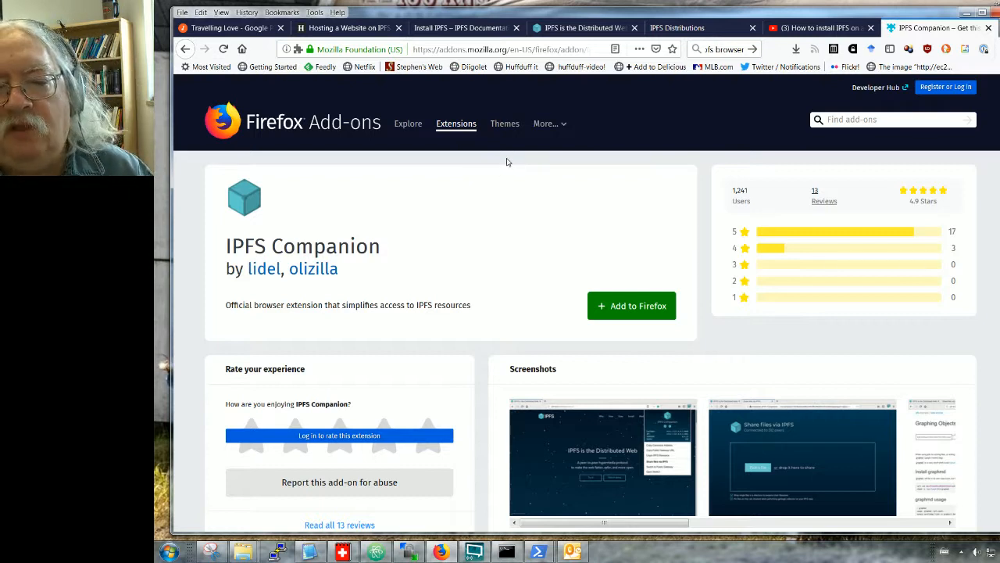
{"action": "mouse_move", "coordinate": [483, 150]}
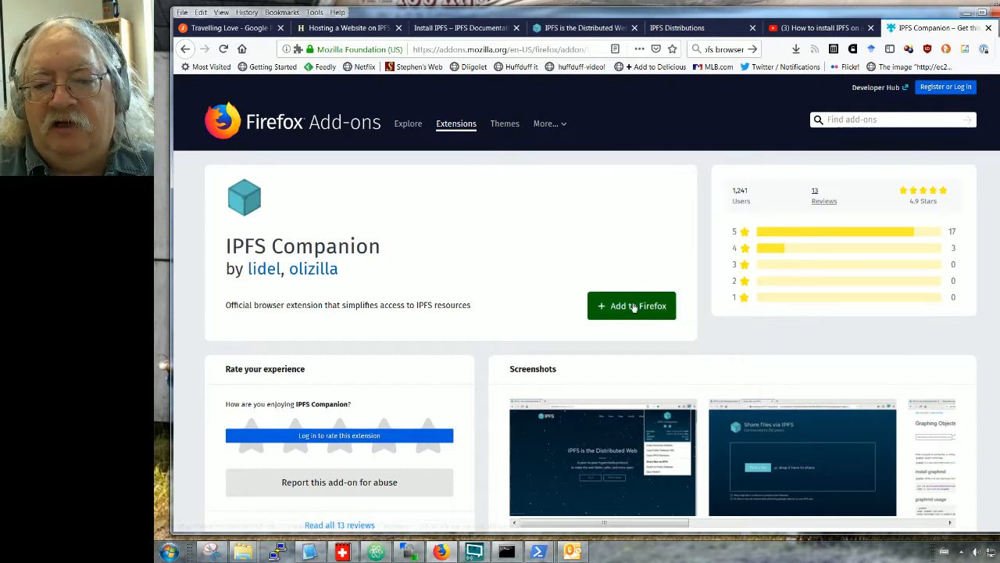
Add IPFS Companion to Firefox and approve its requested permissions.
{"action": "left_click", "coordinate": [631, 306]}
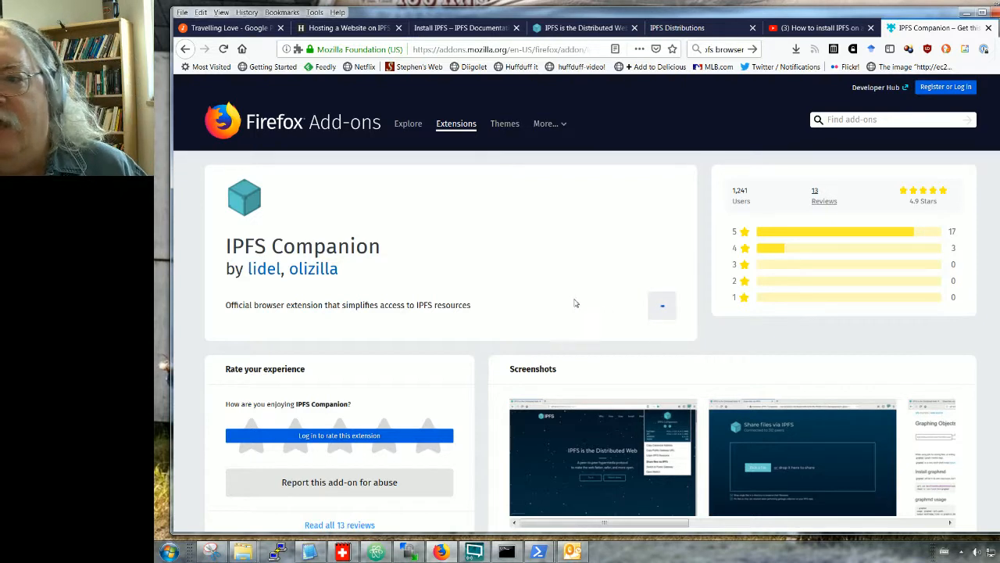
{"action": "left_click", "coordinate": [661, 305]}
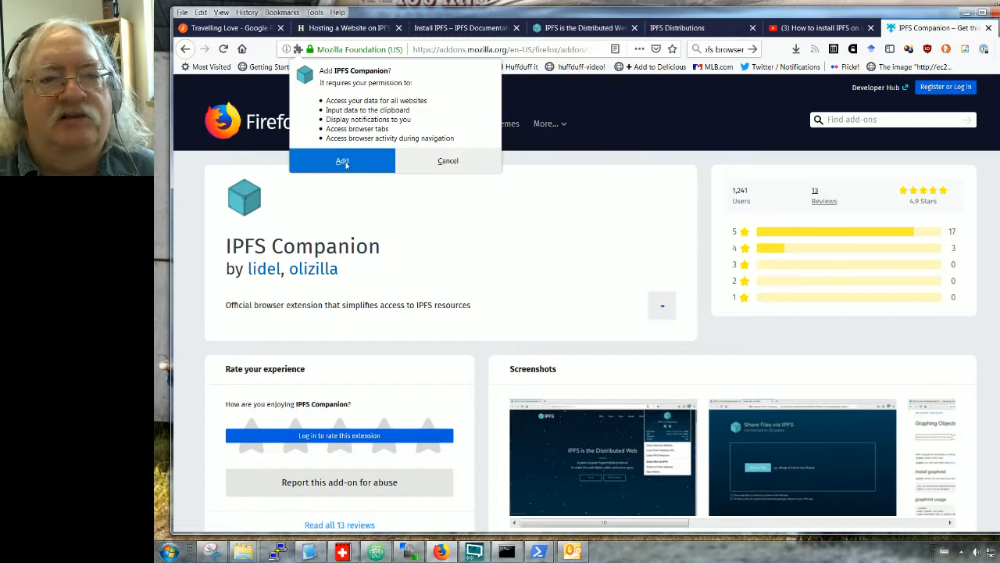
{"action": "left_click", "coordinate": [342, 160]}
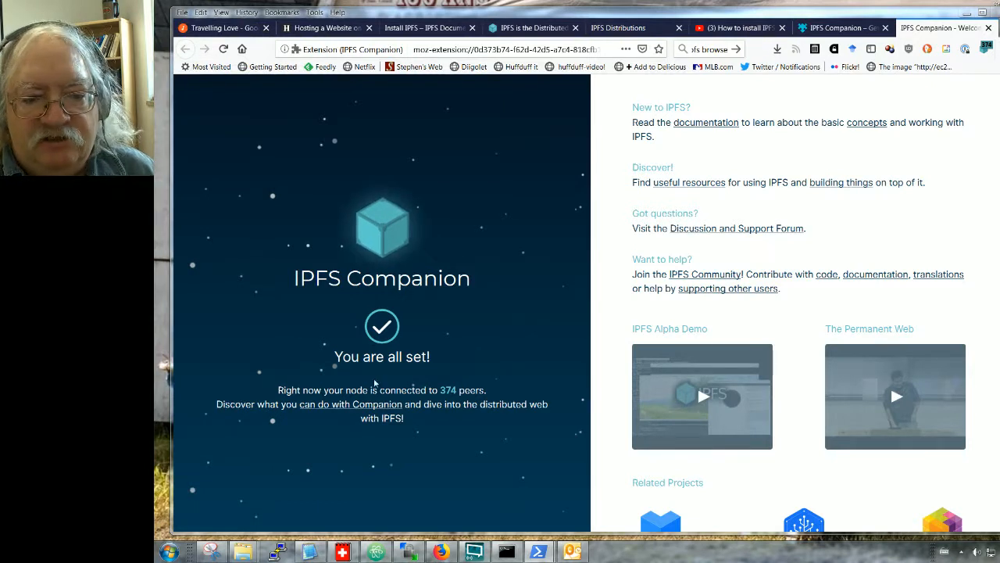
{"action": "mouse_move", "coordinate": [339, 445]}
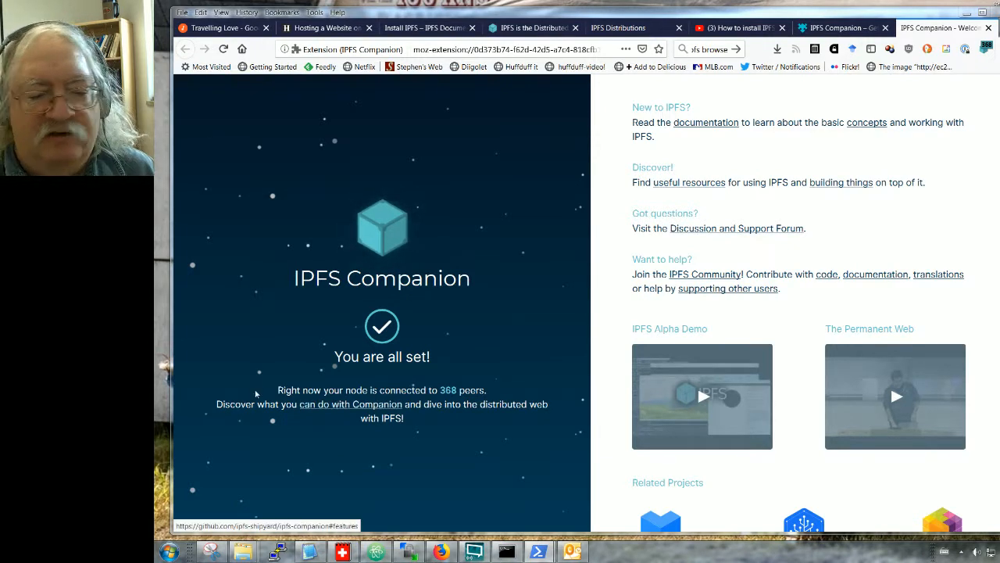
{"action": "mouse_move", "coordinate": [410, 344]}
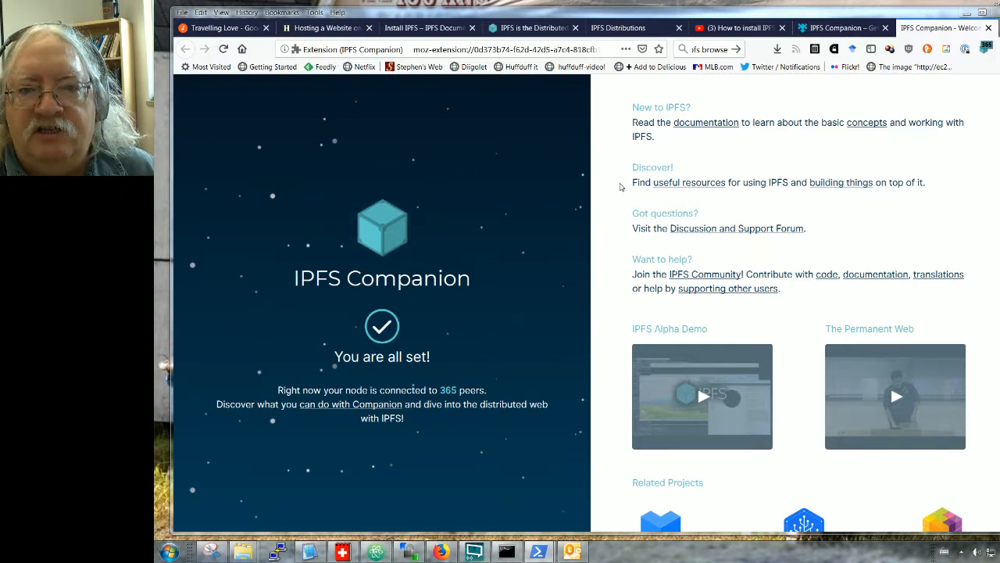
{"action": "mouse_move", "coordinate": [517, 201]}
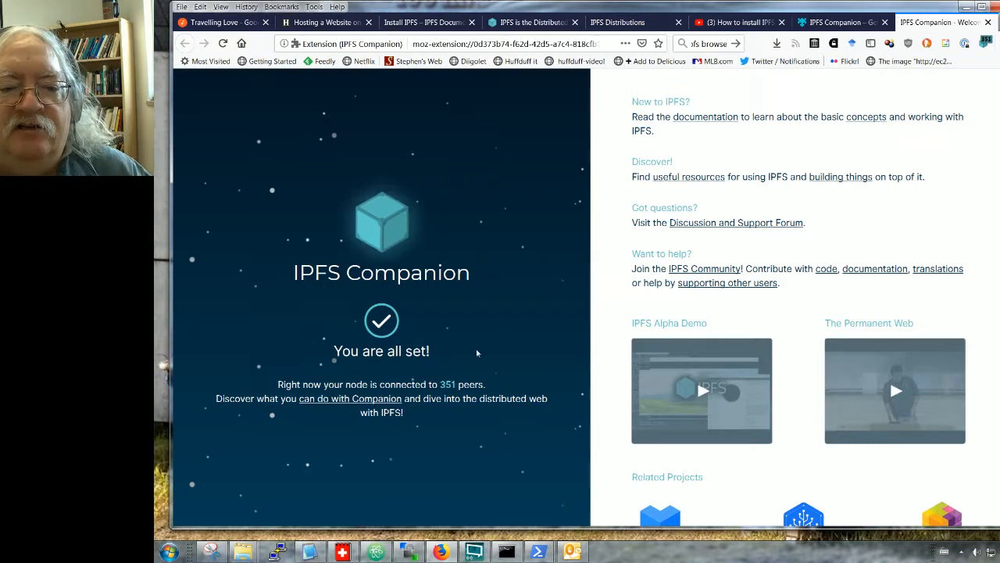
{"action": "mouse_move", "coordinate": [437, 450]}
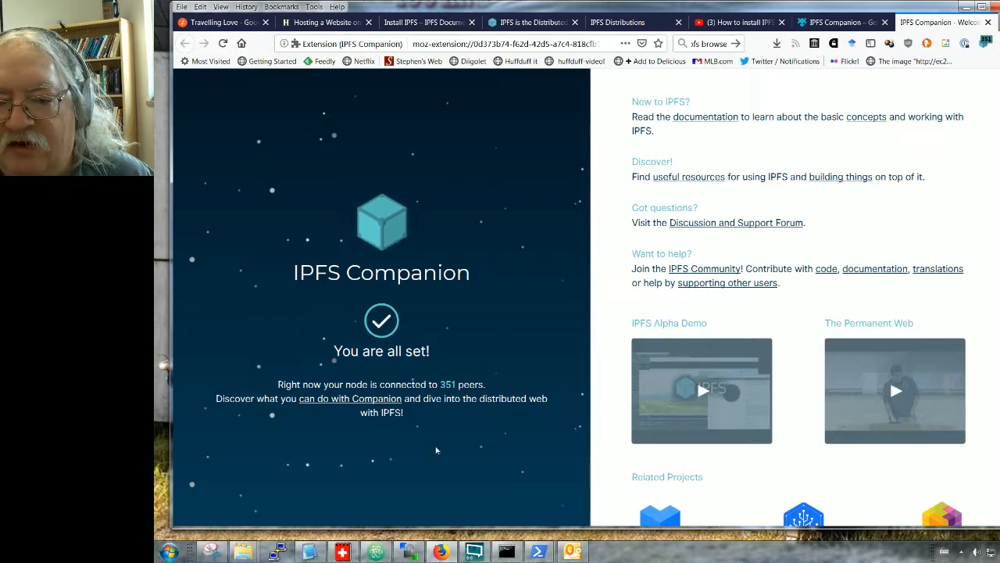
Review the 'You are all set!' page and follow the 'can do with Companion' link.
{"action": "scroll", "scroll_direction": "down", "scroll_amount": 3}
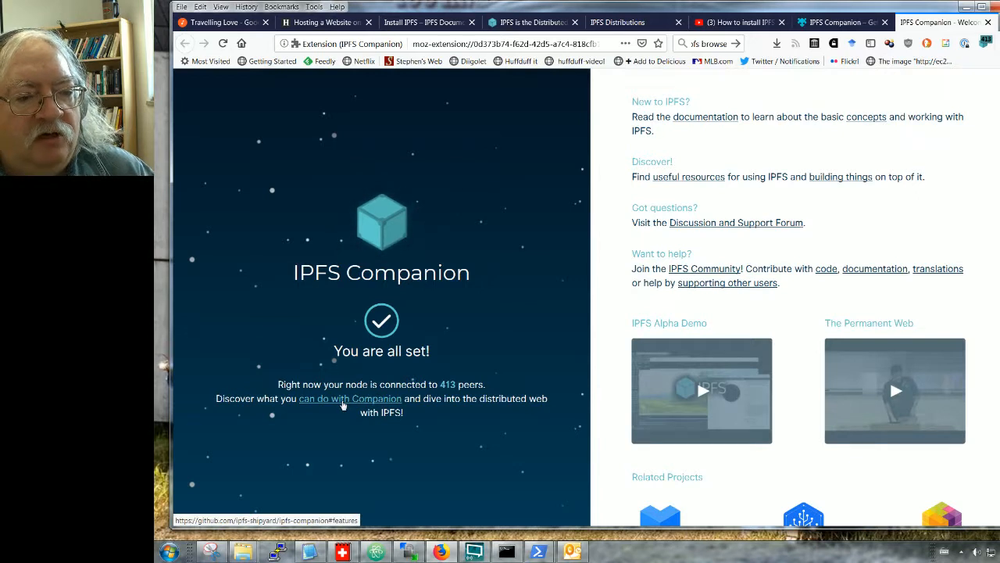
{"action": "mouse_move", "coordinate": [342, 406]}
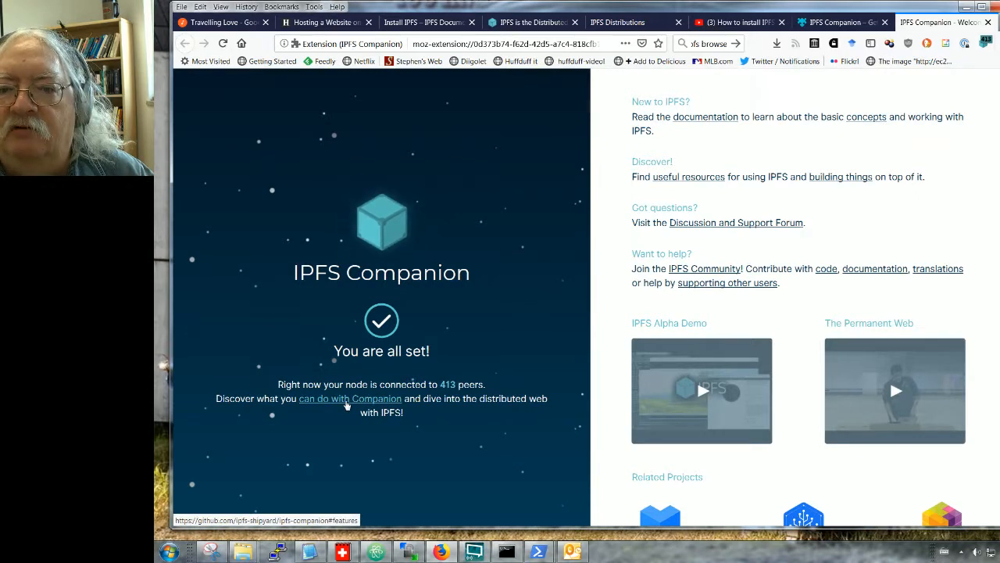
{"action": "left_click", "coordinate": [350, 399]}
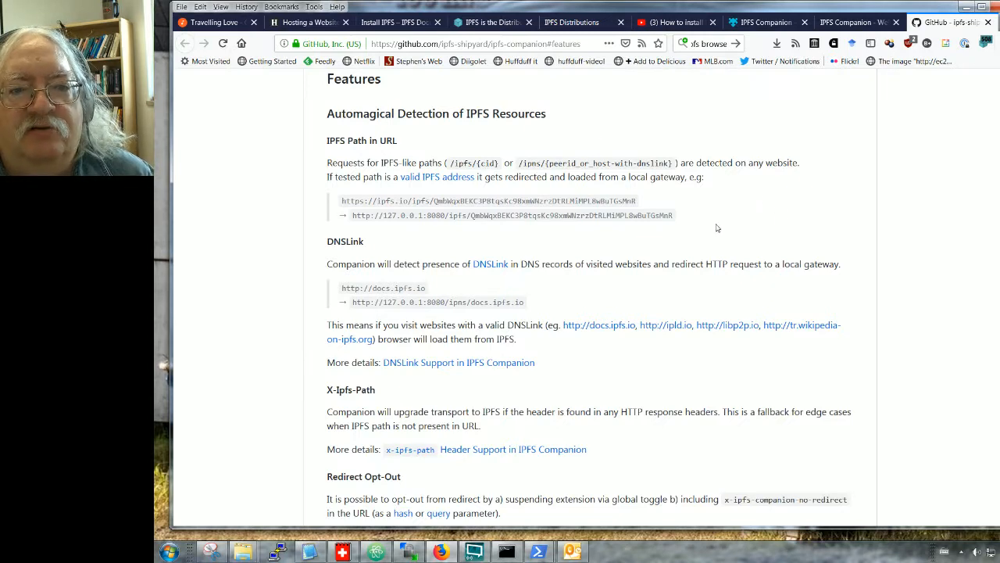
{"action": "mouse_move", "coordinate": [613, 252]}
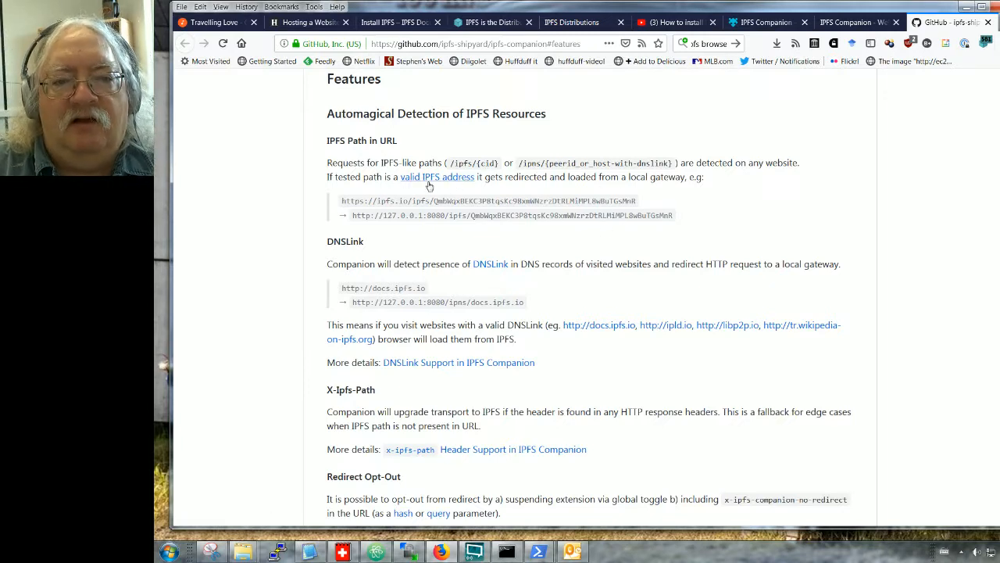
{"action": "mouse_move", "coordinate": [706, 177]}
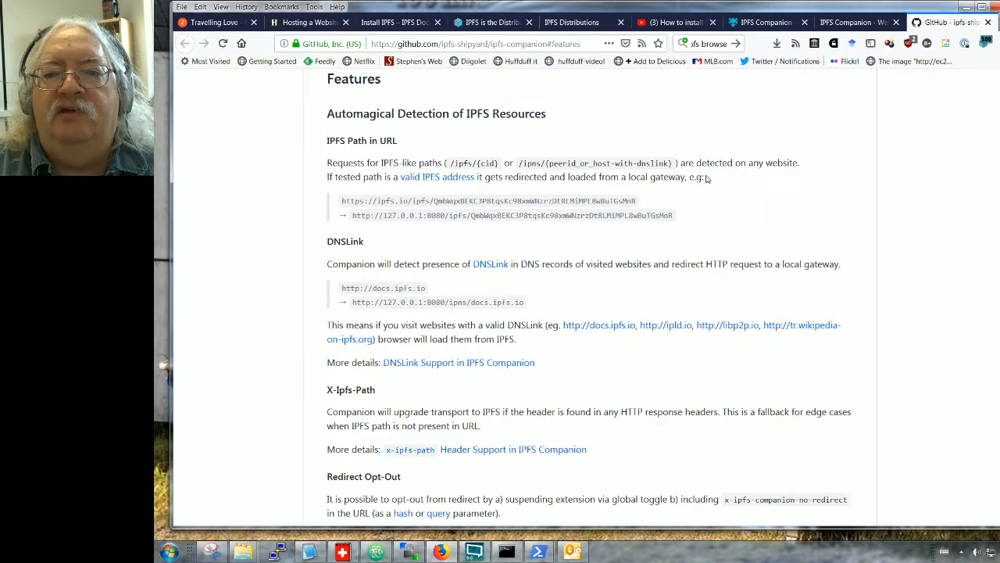
{"action": "mouse_move", "coordinate": [702, 194]}
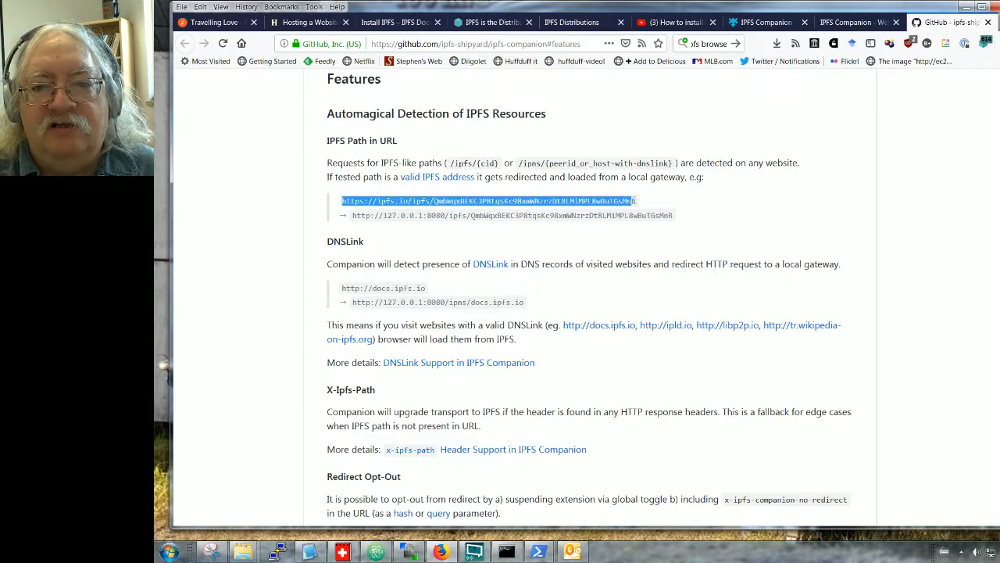
{"action": "right_click", "coordinate": [633, 201]}
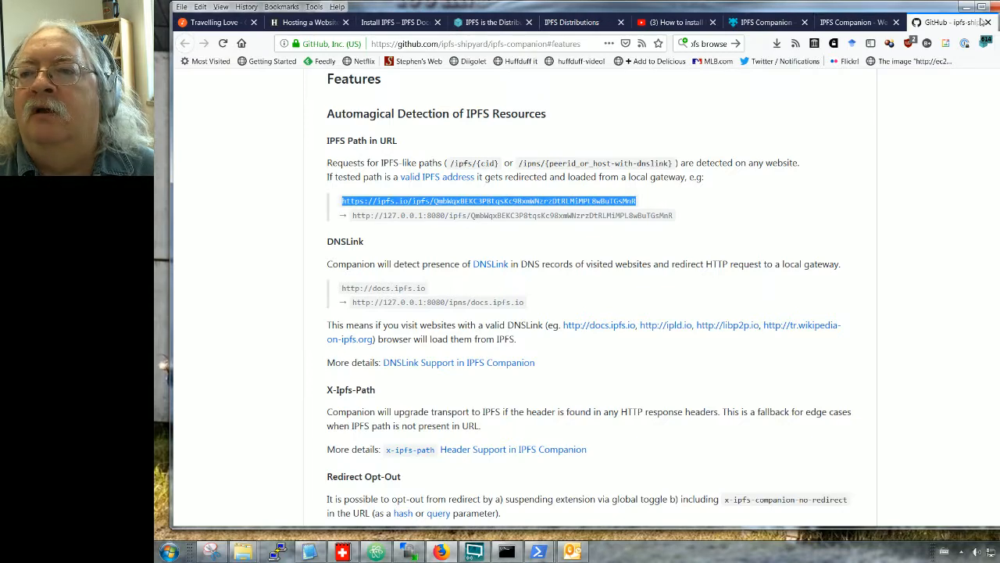
{"action": "type", "text": "https://www.downes.ca/start.html"}
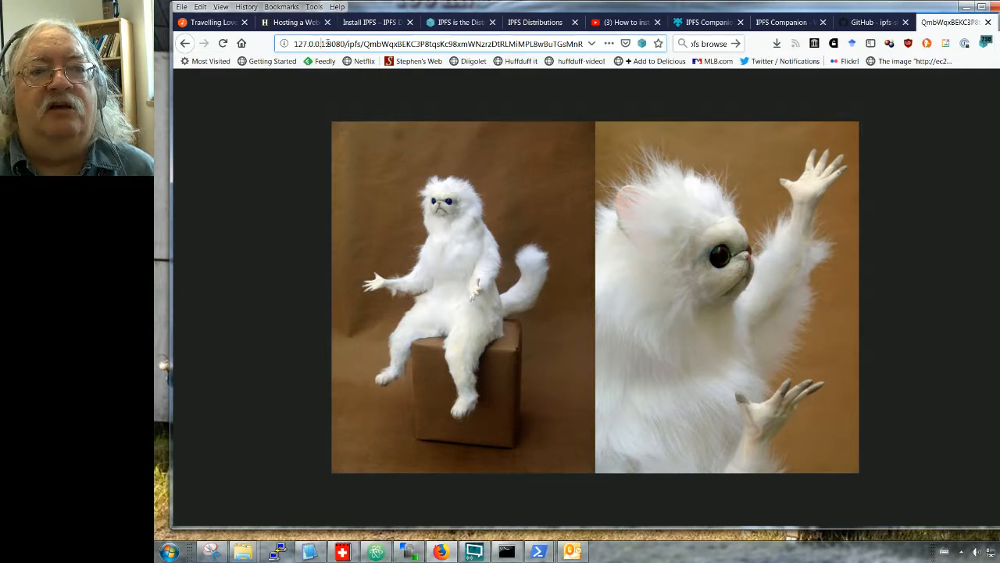
Select the content hash in the cat image's address bar, then return to the GitHub README.
{"action": "double_click", "coordinate": [335, 43]}
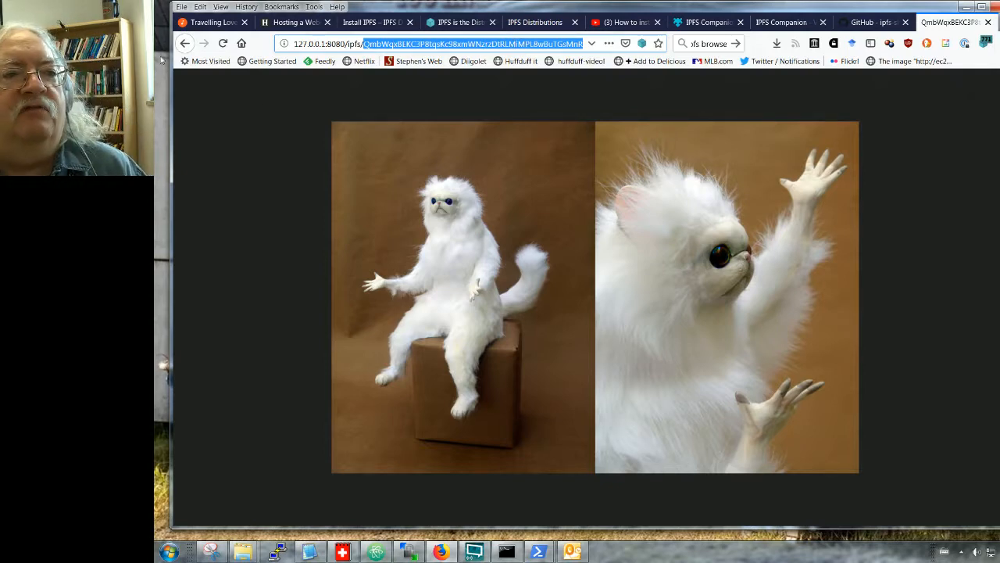
{"action": "left_click", "coordinate": [868, 22]}
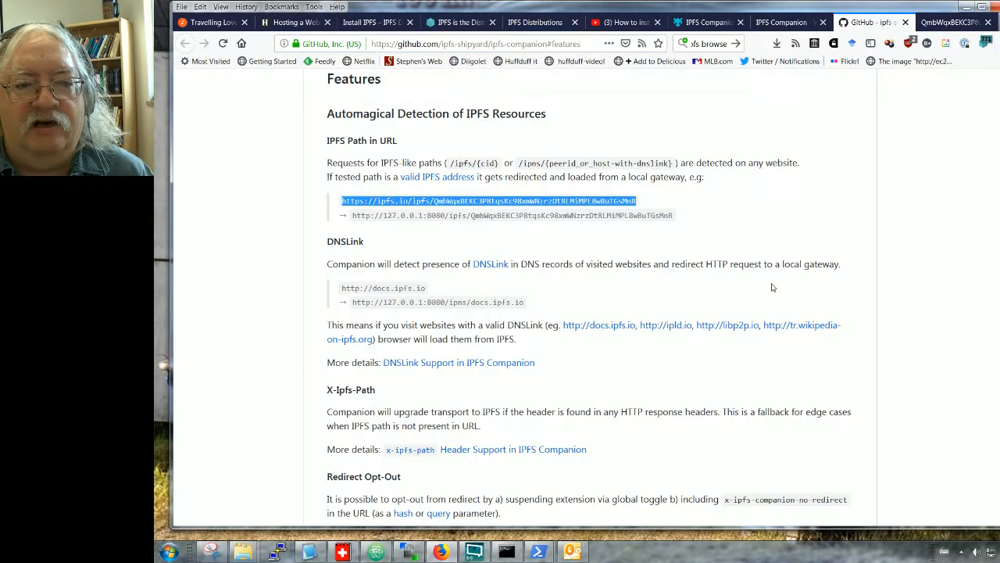
{"action": "mouse_move", "coordinate": [639, 291]}
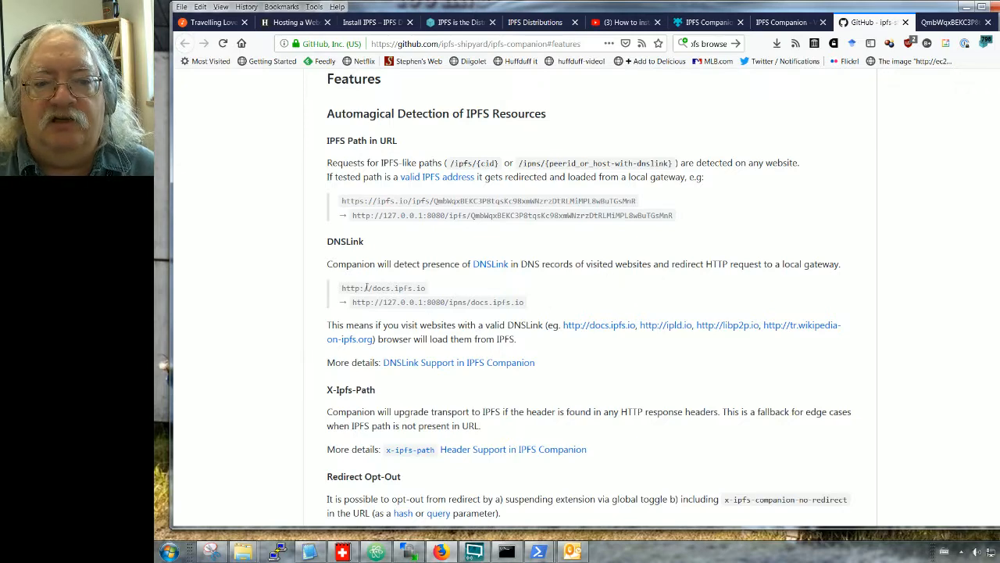
{"action": "scroll", "scroll_direction": "down", "scroll_amount": 3}
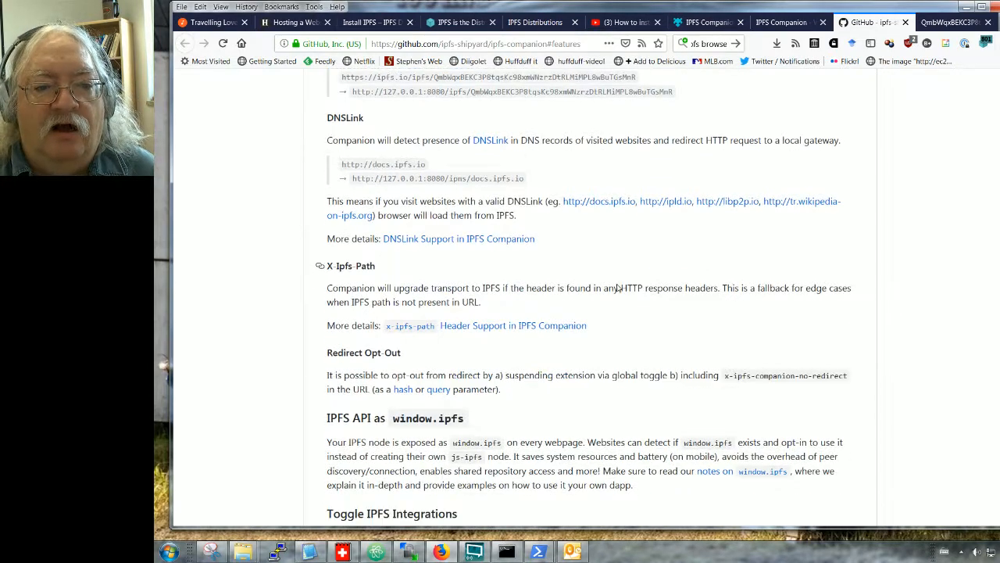
{"action": "scroll", "scroll_direction": "down", "scroll_amount": 3}
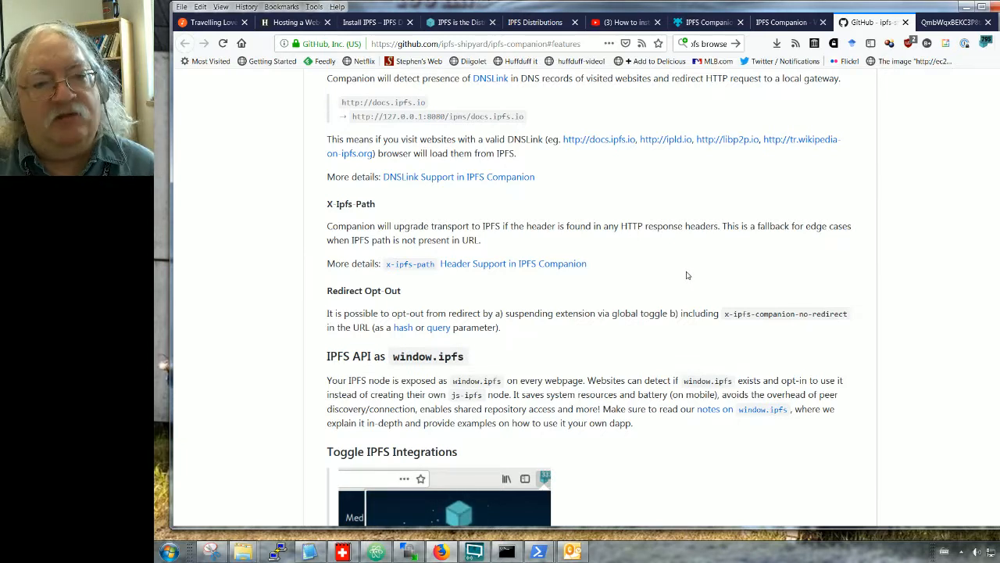
{"action": "mouse_move", "coordinate": [691, 270]}
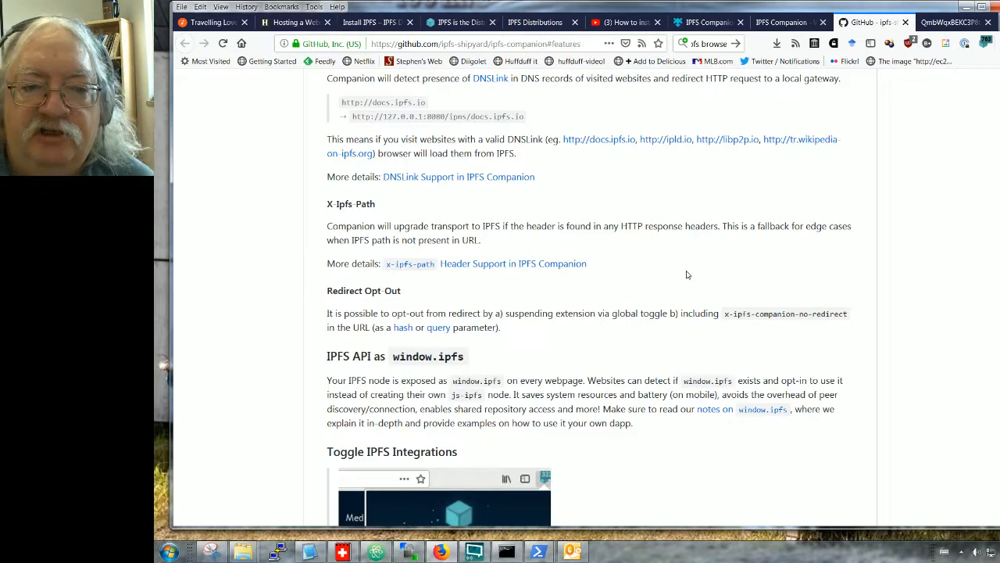
{"action": "scroll", "scroll_direction": "down", "scroll_amount": 3}
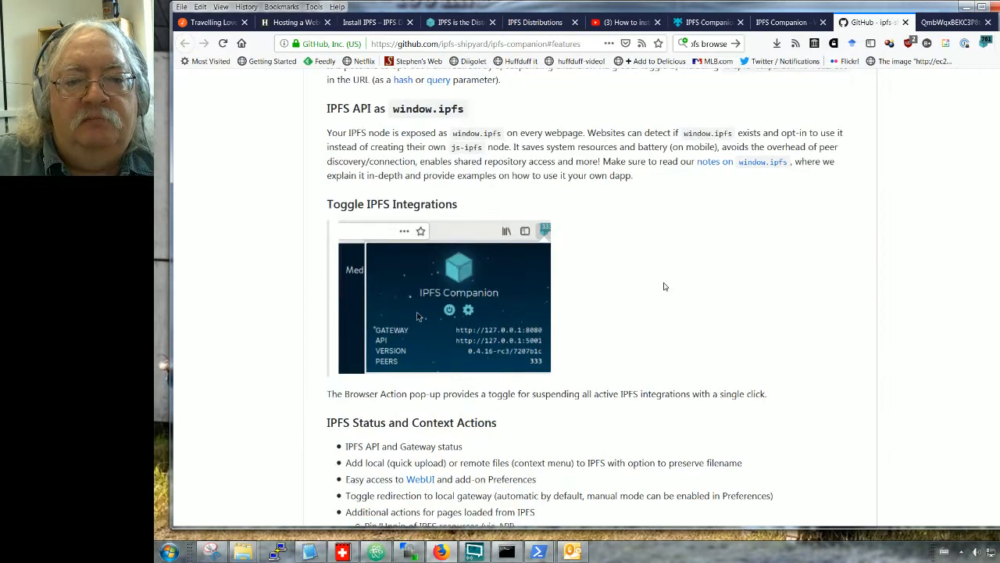
{"action": "scroll", "scroll_direction": "down", "scroll_amount": 3}
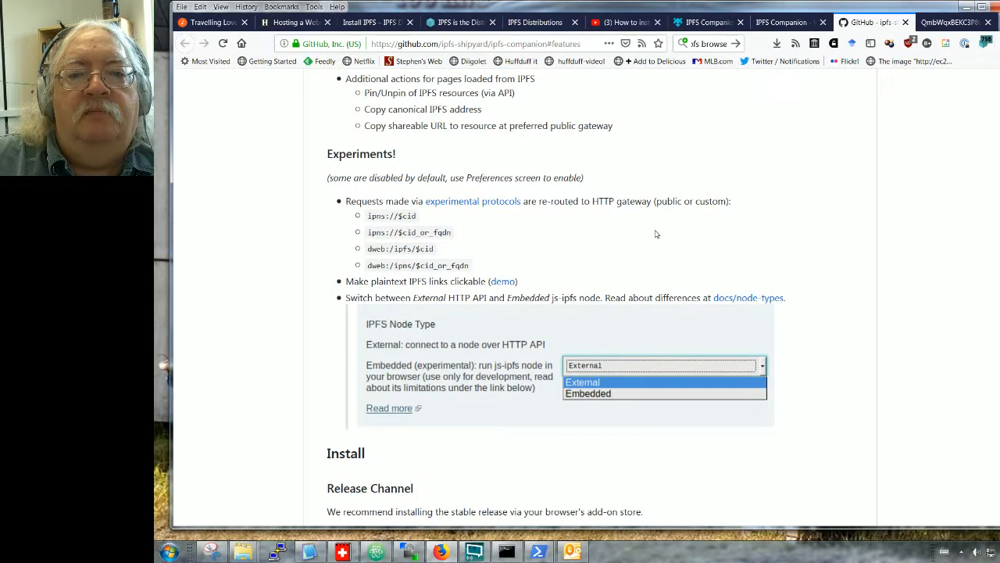
{"action": "scroll", "scroll_direction": "down", "scroll_amount": 3}
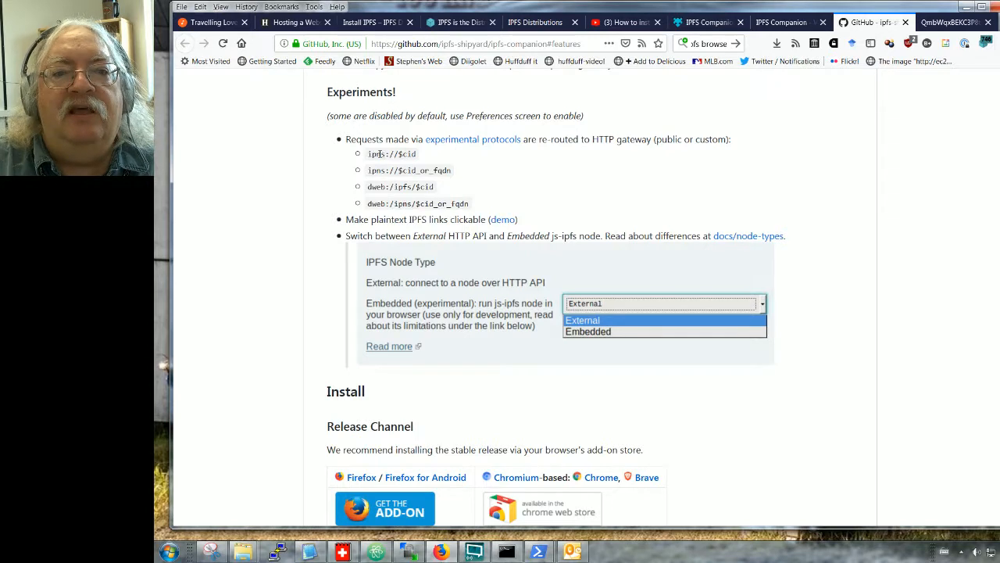
{"action": "mouse_move", "coordinate": [551, 172]}
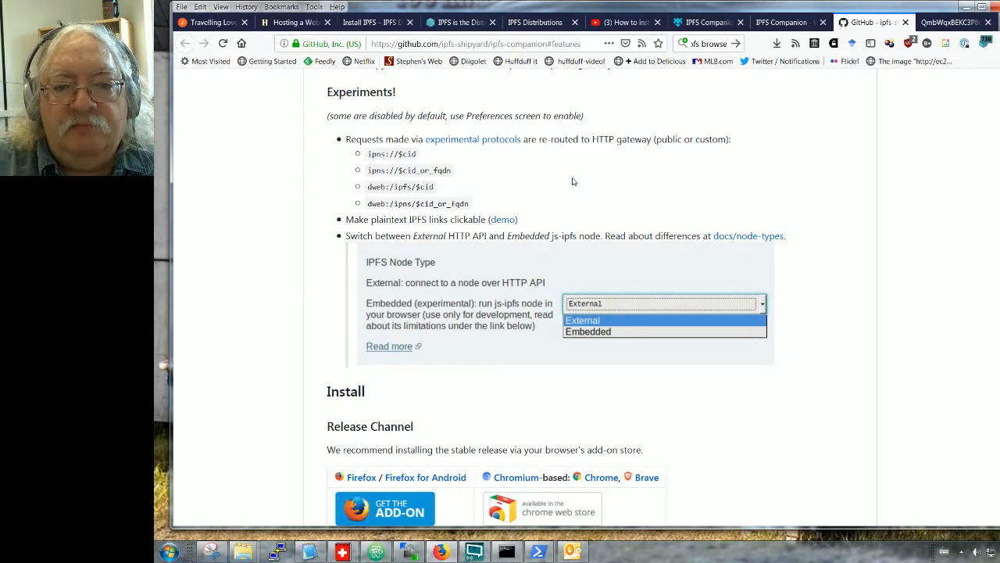
{"action": "mouse_move", "coordinate": [566, 182]}
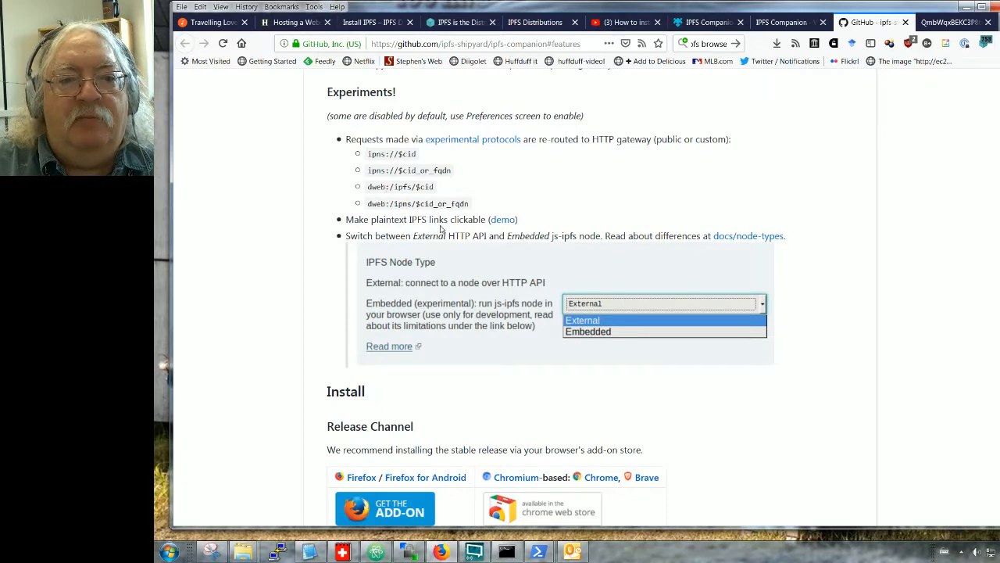
{"action": "mouse_move", "coordinate": [503, 219]}
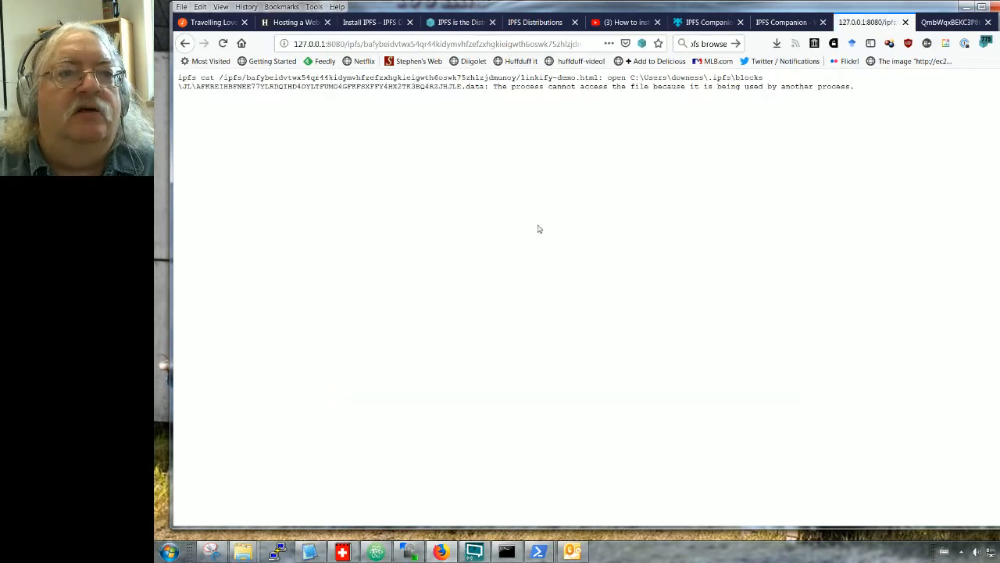
{"action": "mouse_move", "coordinate": [523, 145]}
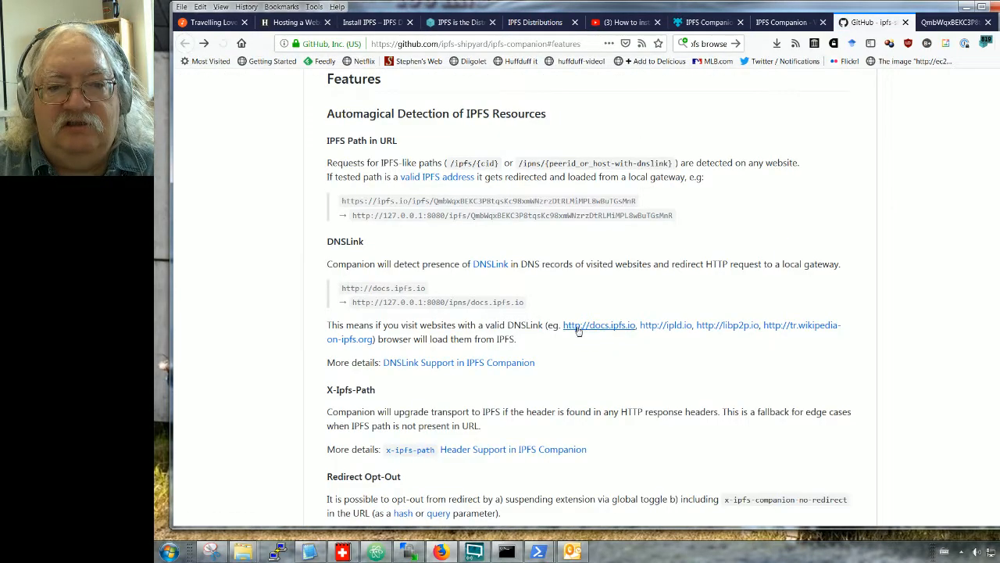
Scroll the README, switch to the Companion welcome page (789 peers), and minimize Command Prompt.
{"action": "scroll", "scroll_direction": "down", "scroll_amount": 3}
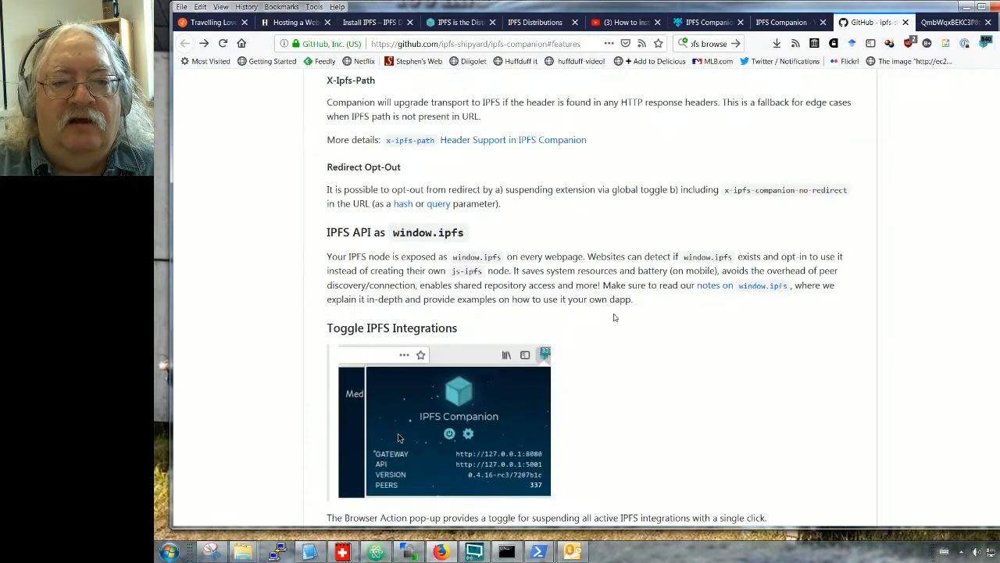
{"action": "scroll", "scroll_direction": "down", "scroll_amount": 3}
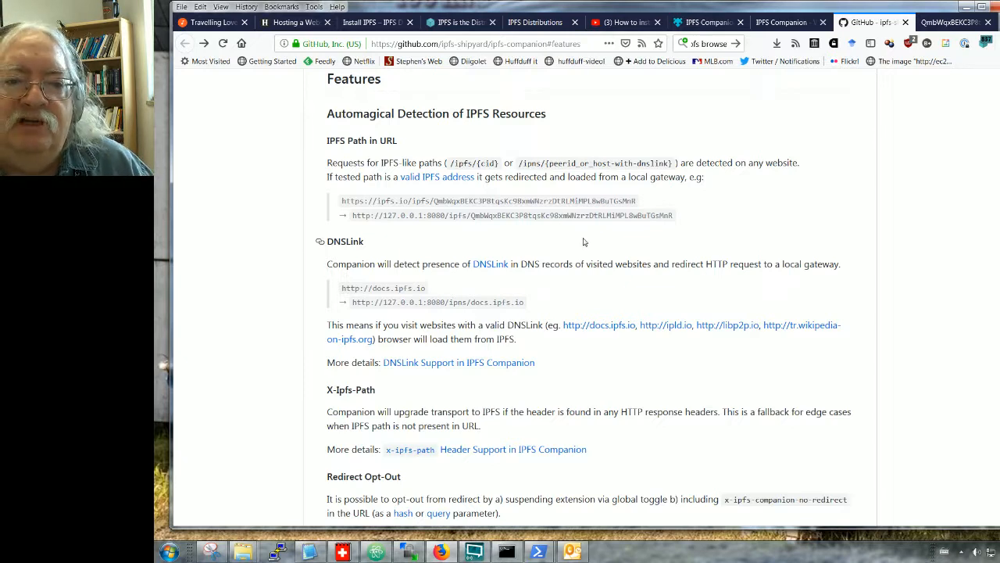
{"action": "mouse_move", "coordinate": [577, 266]}
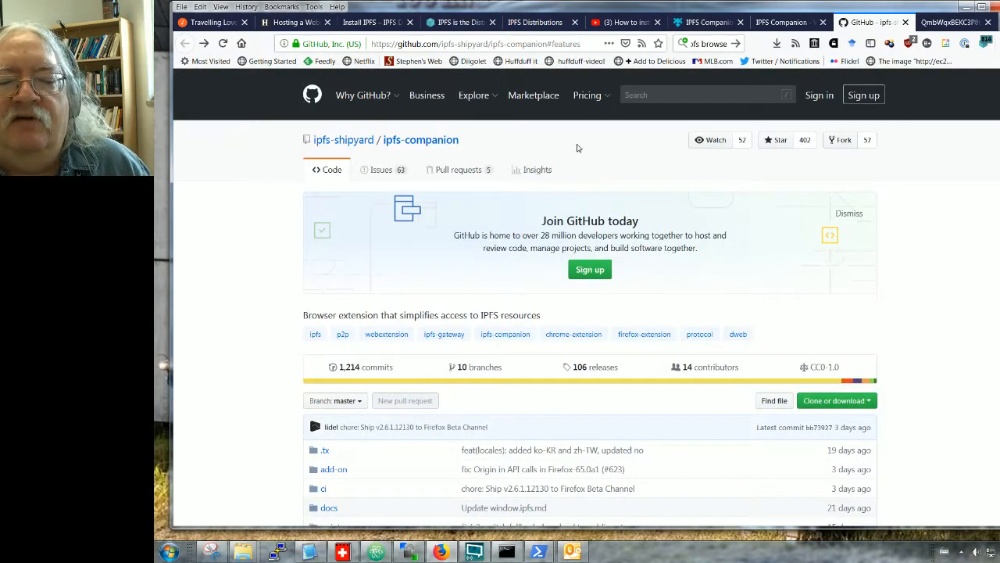
{"action": "left_click", "coordinate": [782, 21]}
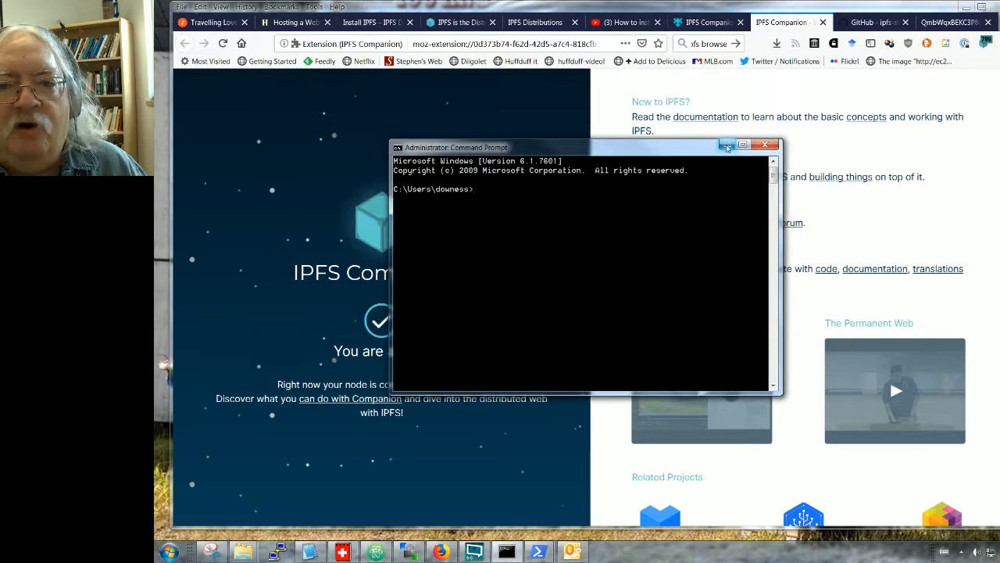
{"action": "left_click", "coordinate": [765, 145]}
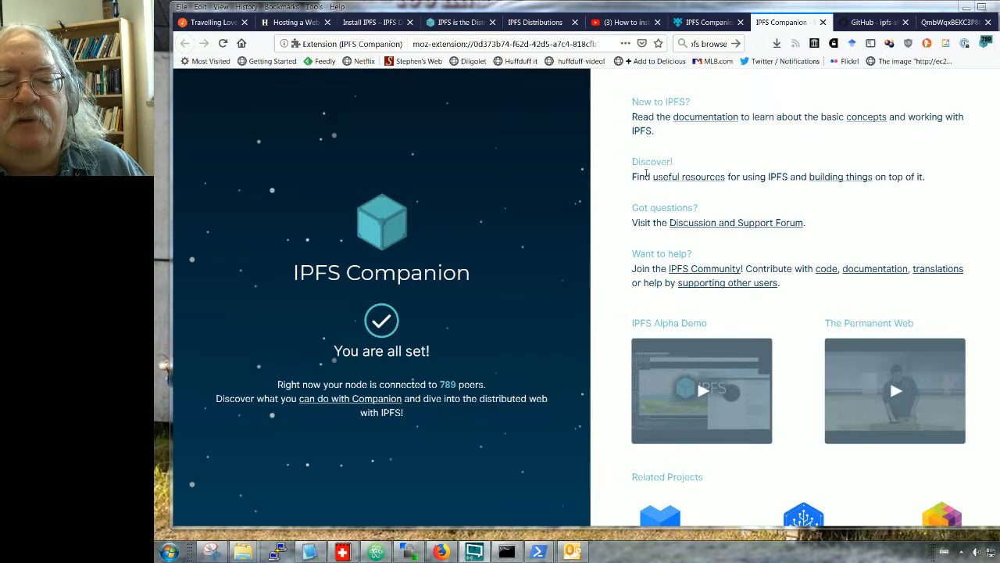